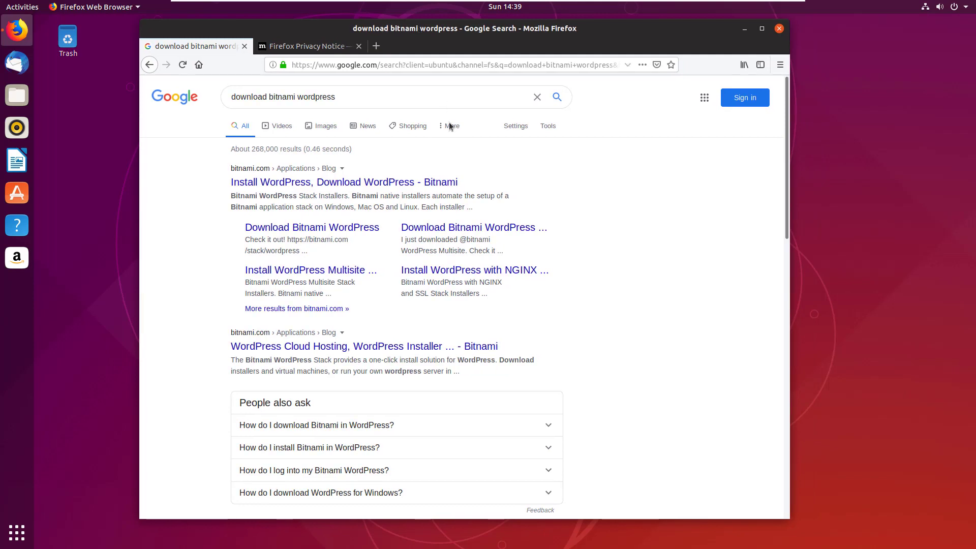
mouse_move(379, 239)
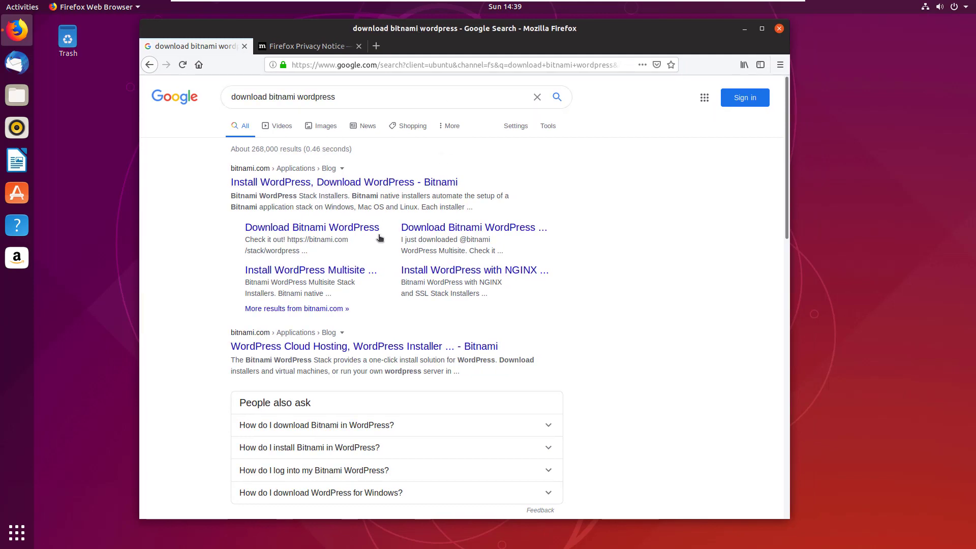
- Open the 'Install WordPress, Download WordPress - Bitnami' result and browse its installer downloads
left_click(342, 182)
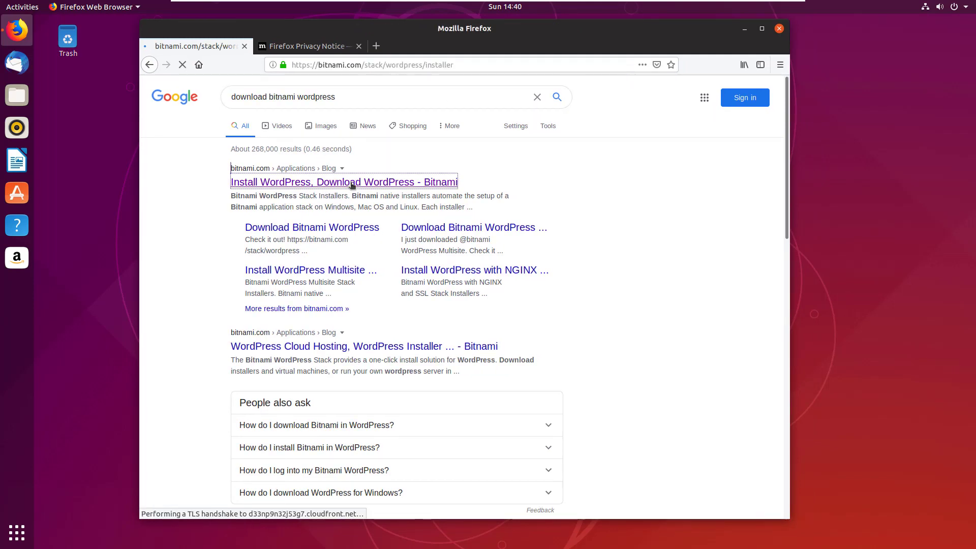
left_click(343, 182)
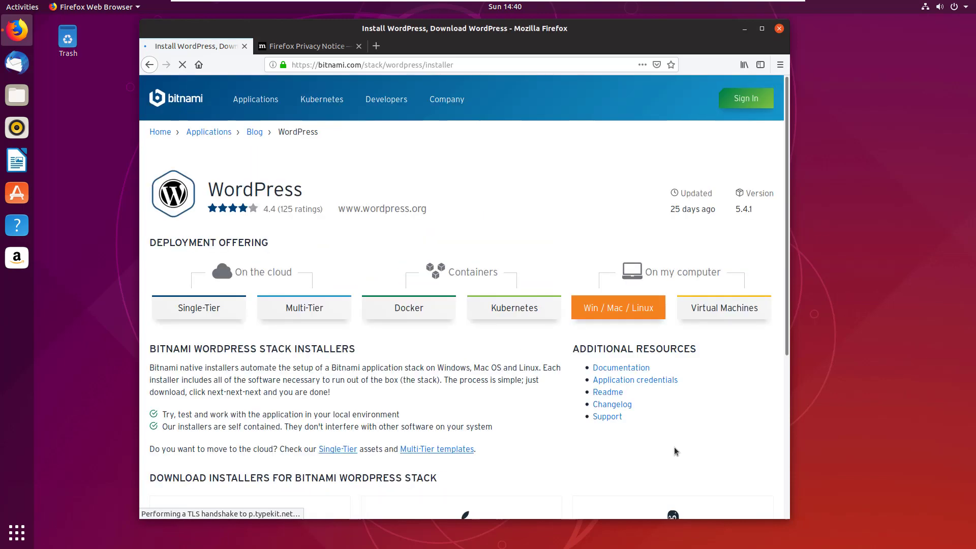
scroll("down", 3)
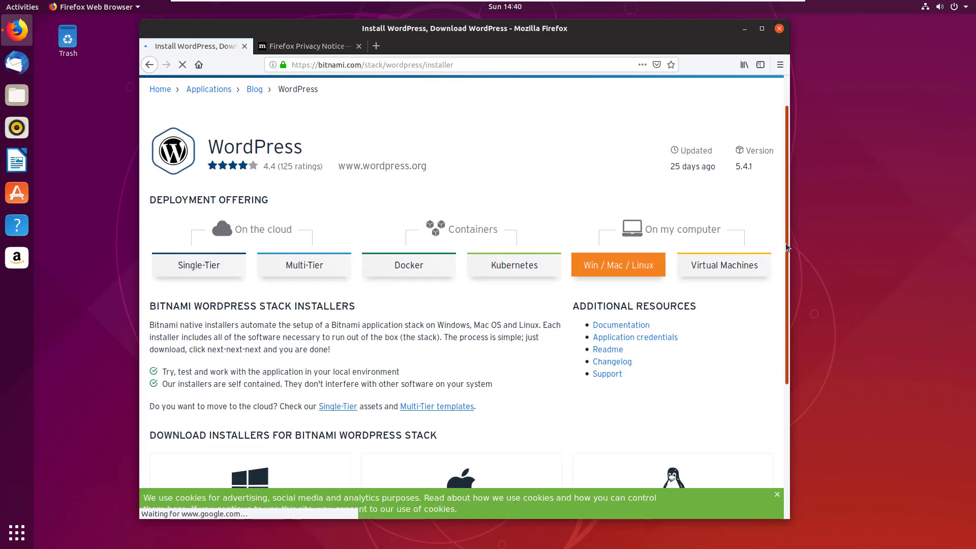
scroll("down", 3)
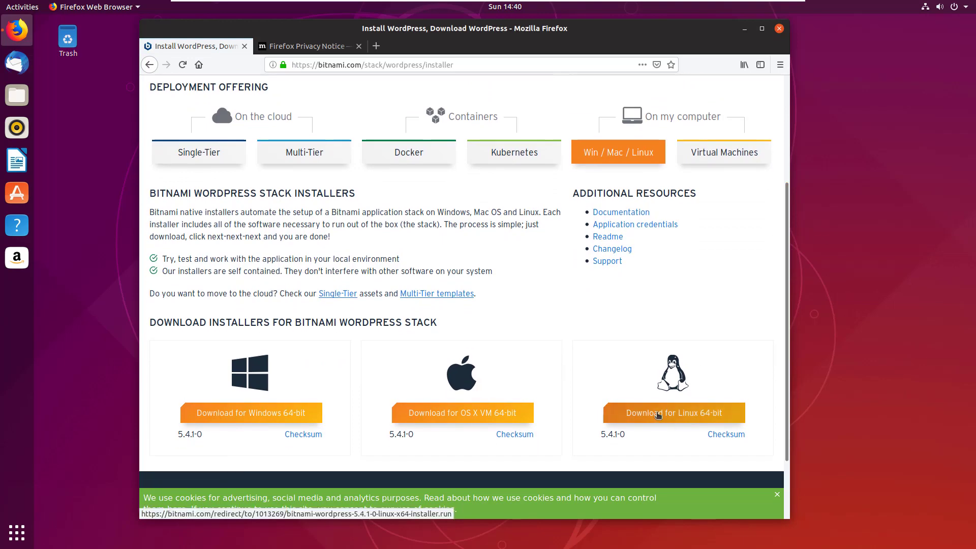
scroll("up", 3)
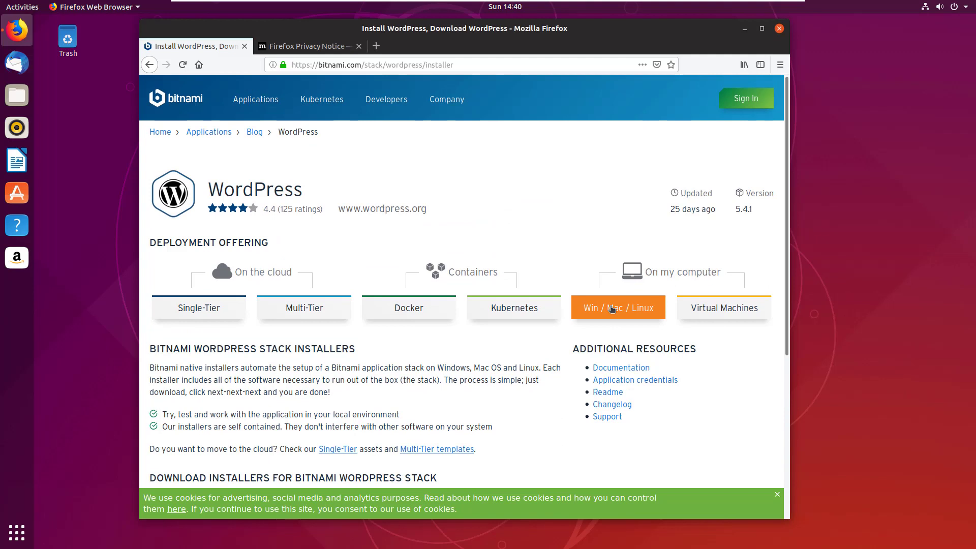
mouse_move(409, 307)
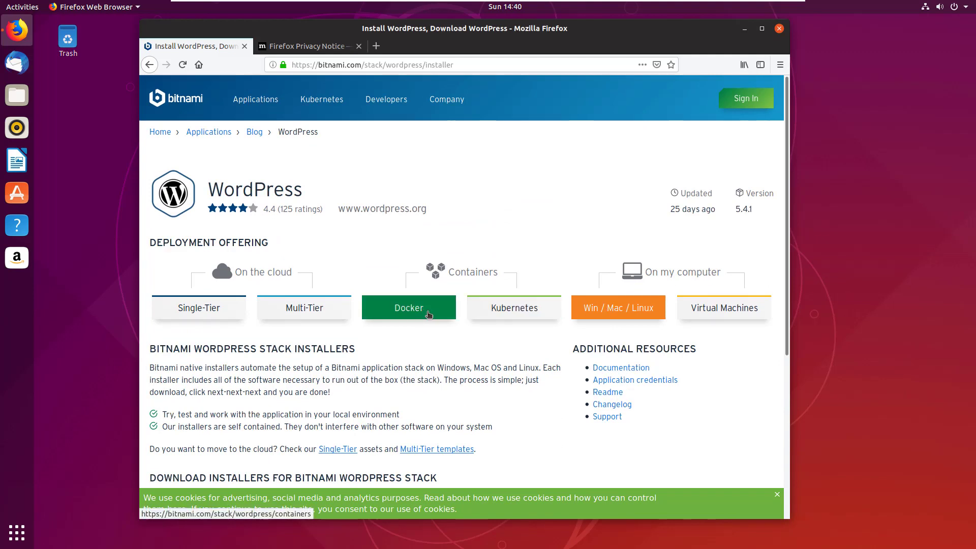
mouse_move(343, 301)
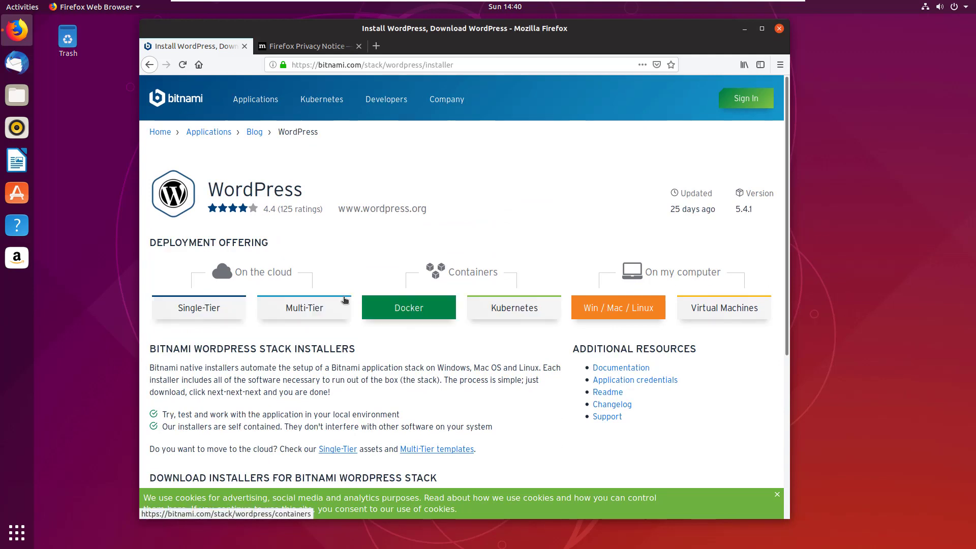
left_click(513, 308)
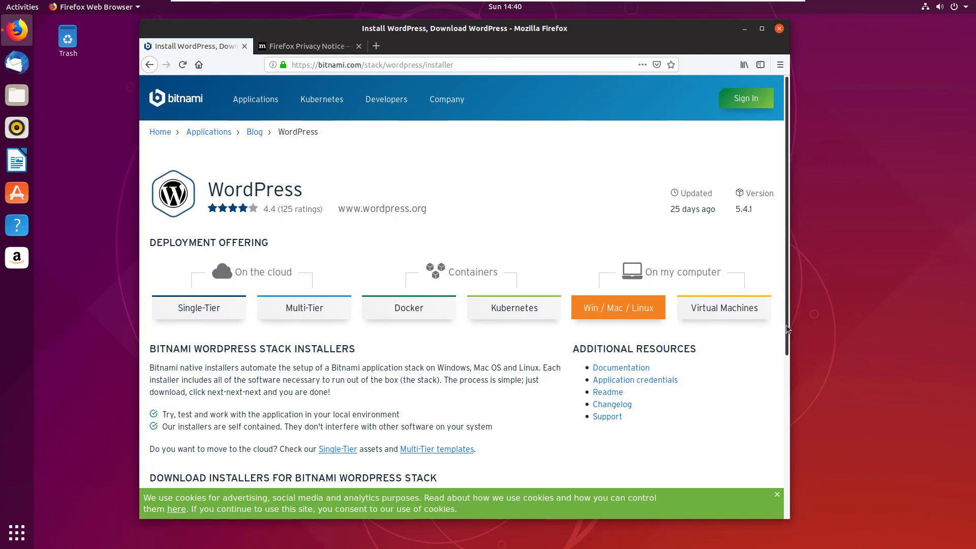
- Download and save the Linux 64-bit installer without signing in
scroll("down", 3)
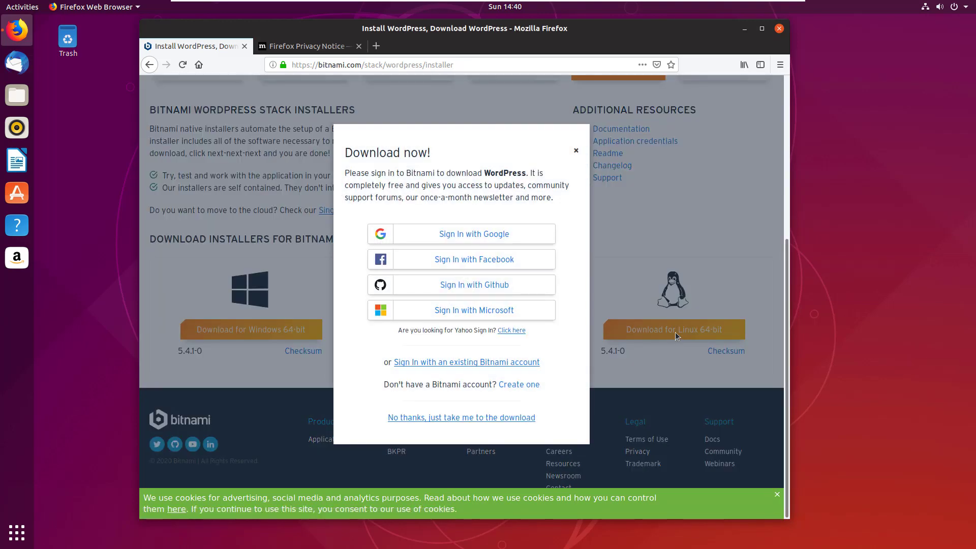
mouse_move(469, 241)
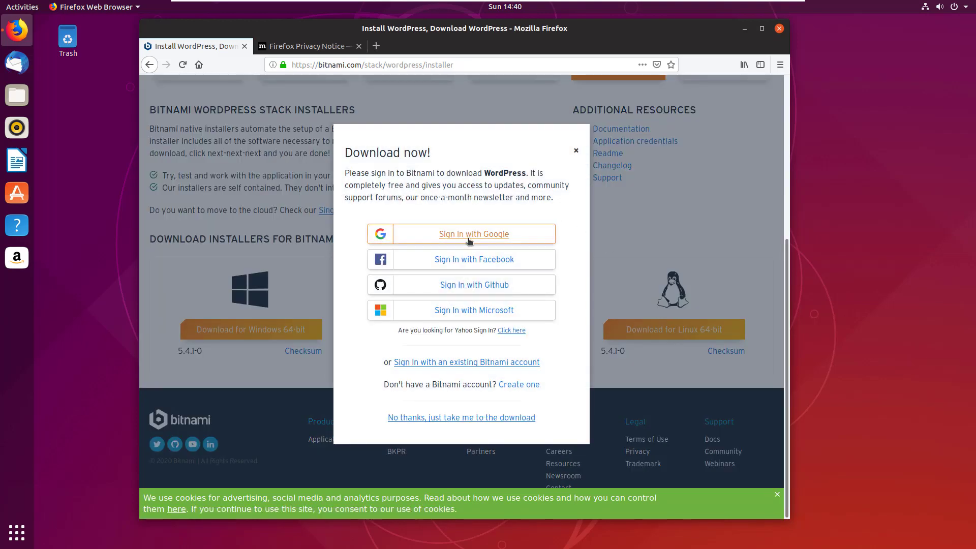
mouse_move(473, 285)
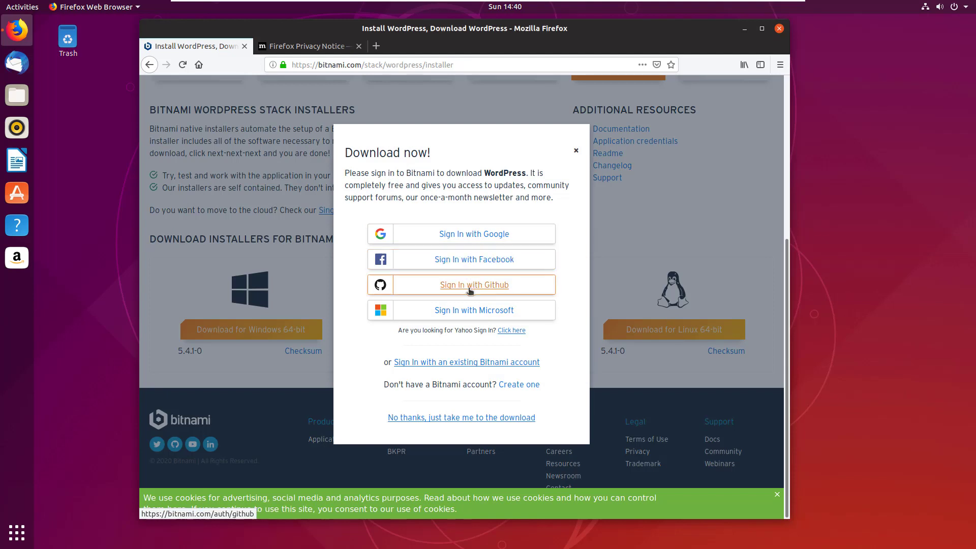
mouse_move(409, 443)
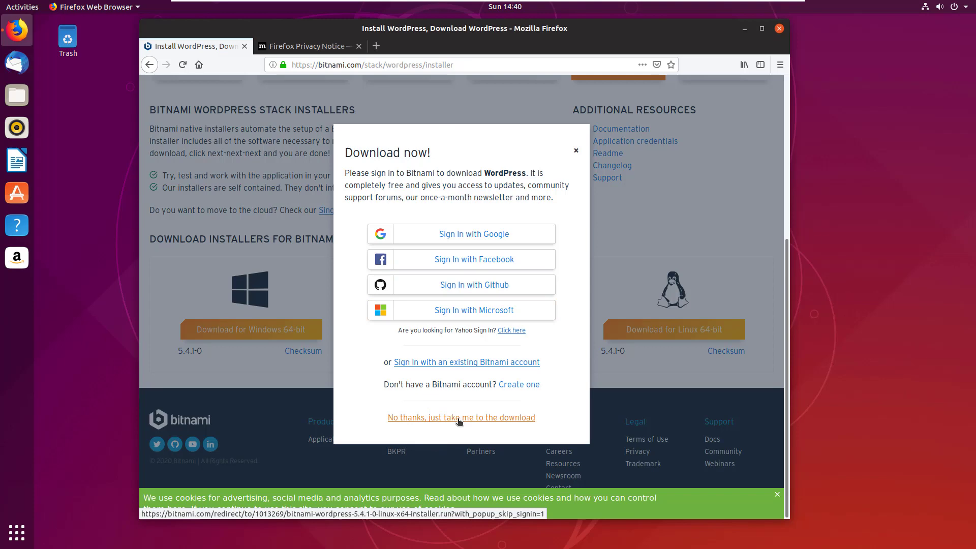
left_click(460, 417)
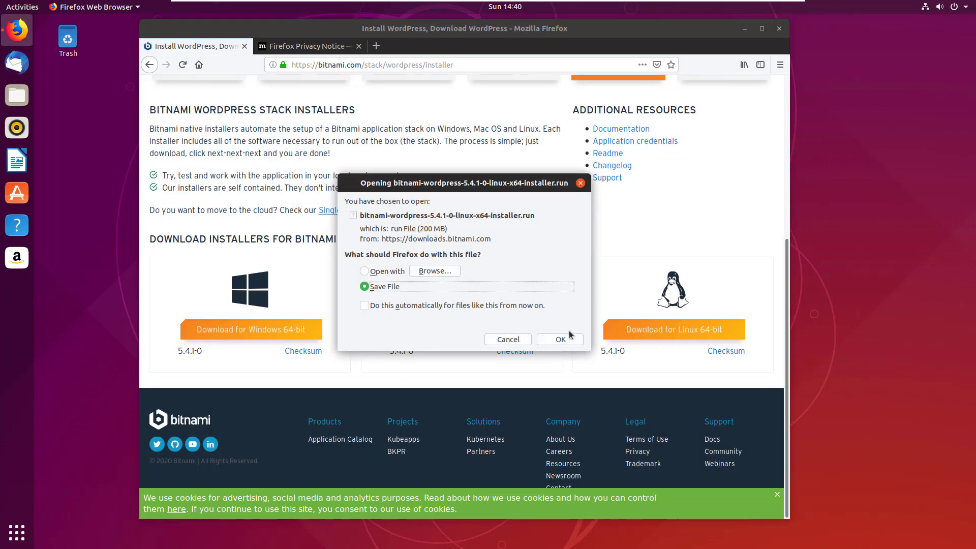
left_click(559, 339)
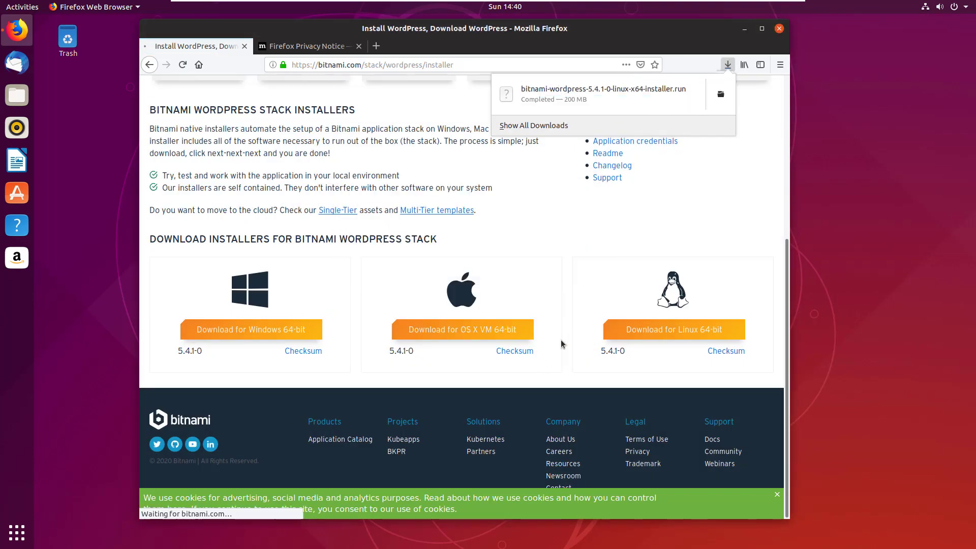
left_click(671, 329)
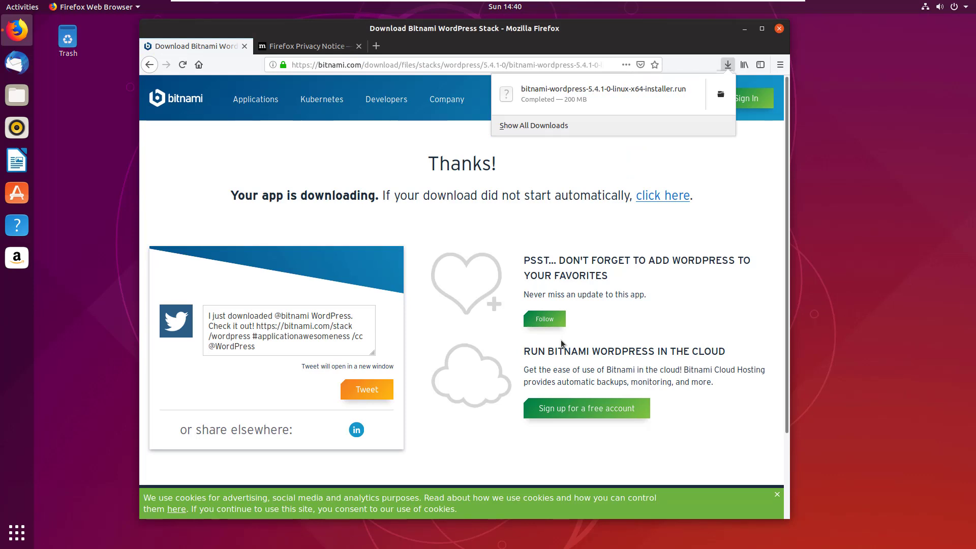
mouse_move(613, 129)
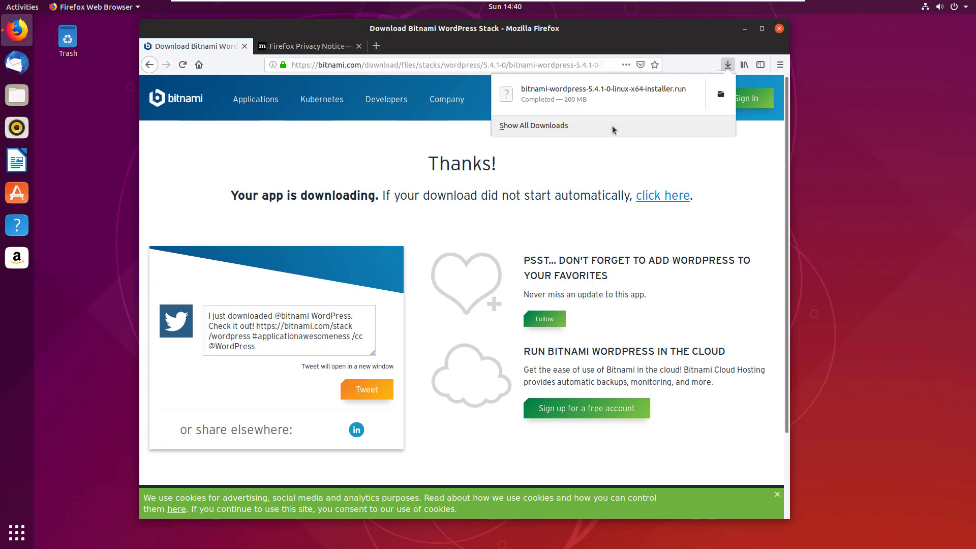
mouse_move(719, 94)
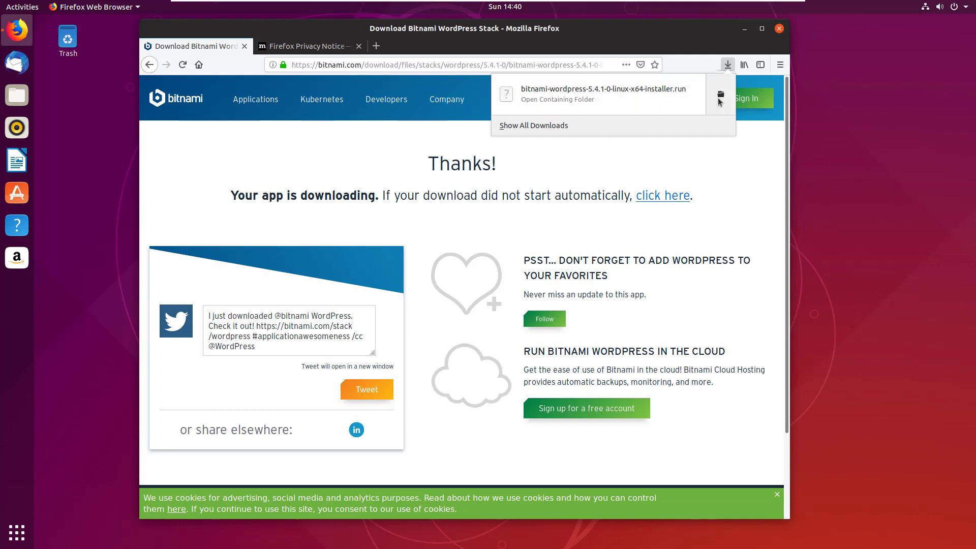
- Show the downloaded installer in Downloads and rename it to bitnami-wordpress.run
left_click(557, 99)
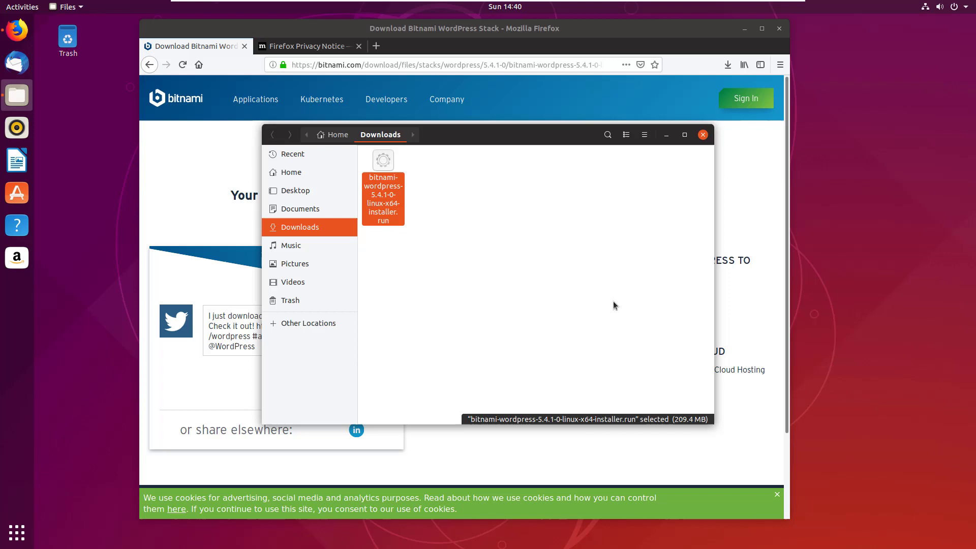
mouse_move(595, 300)
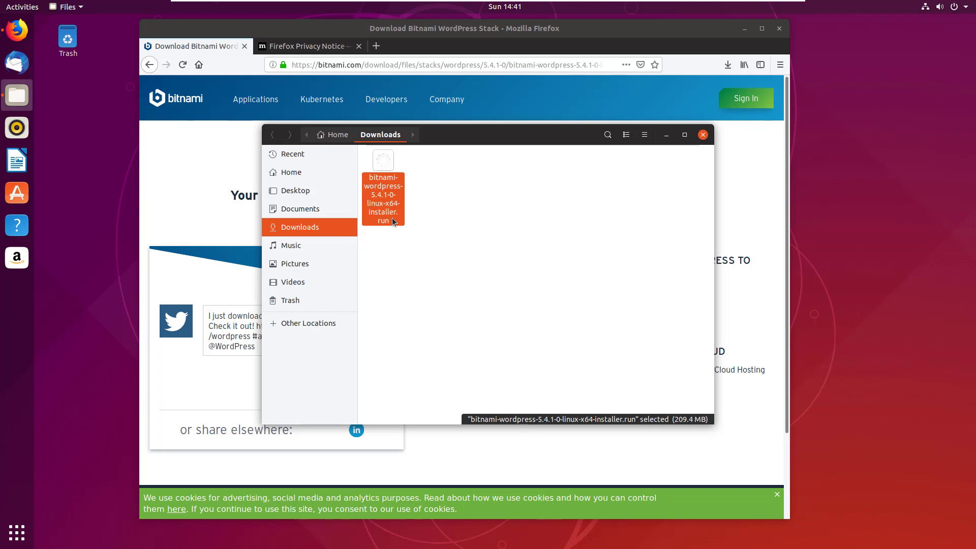
left_click(473, 214)
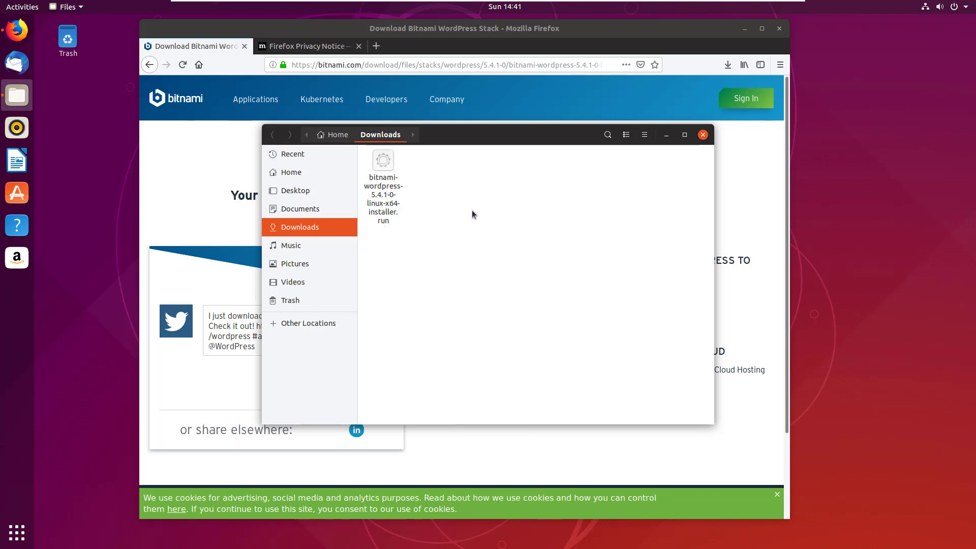
right_click(383, 193)
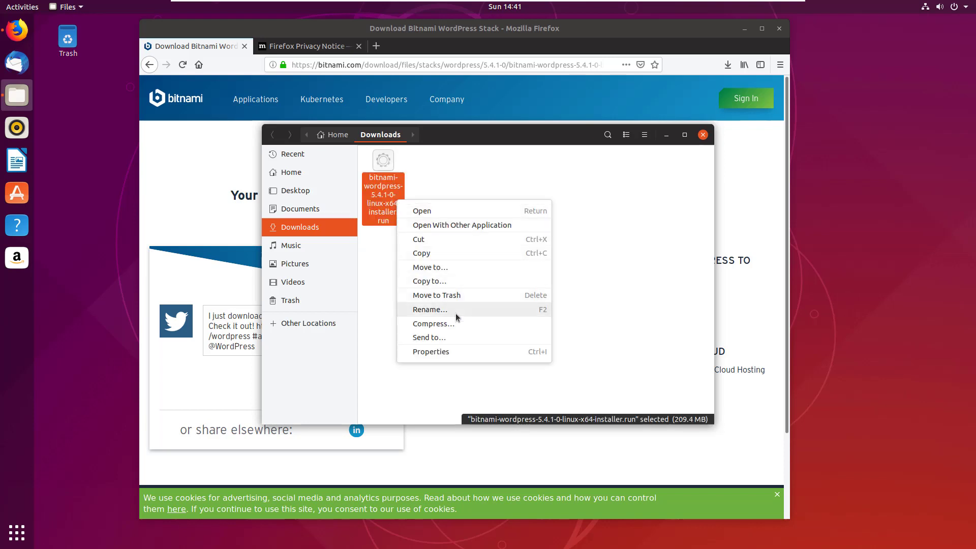
left_click(429, 309)
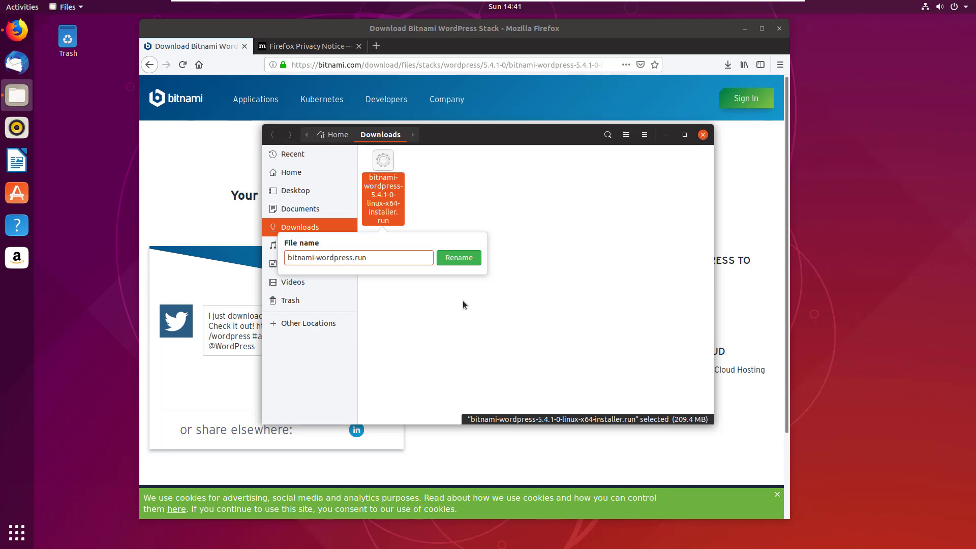
left_click(458, 258)
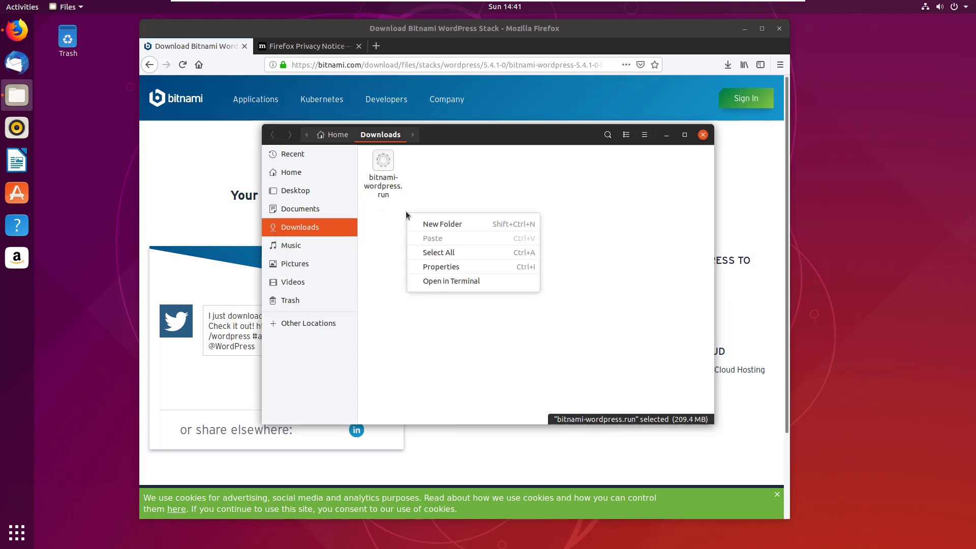
- Run sudo ./bitnami-wordpress.run in a Downloads terminal, getting 'command not found'
left_click(452, 286)
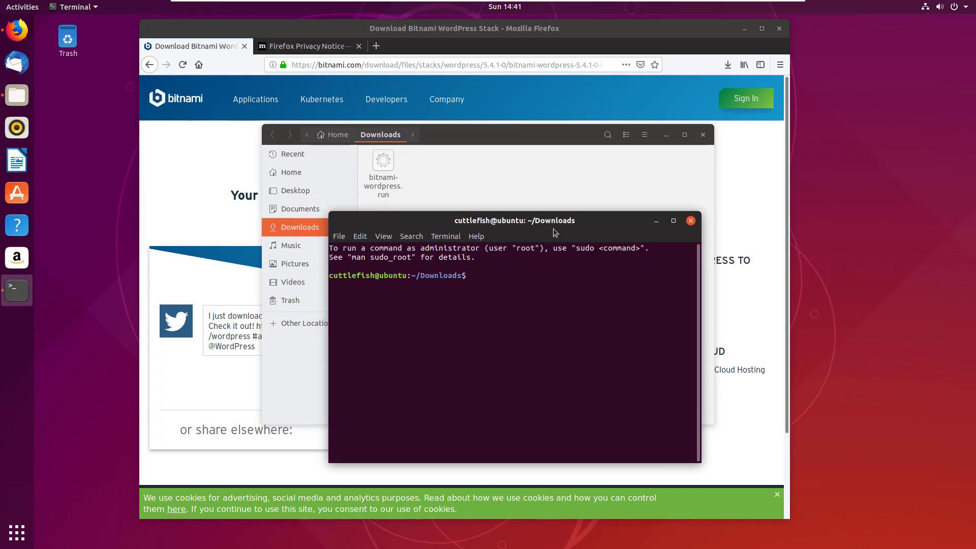
type("sudo l.")
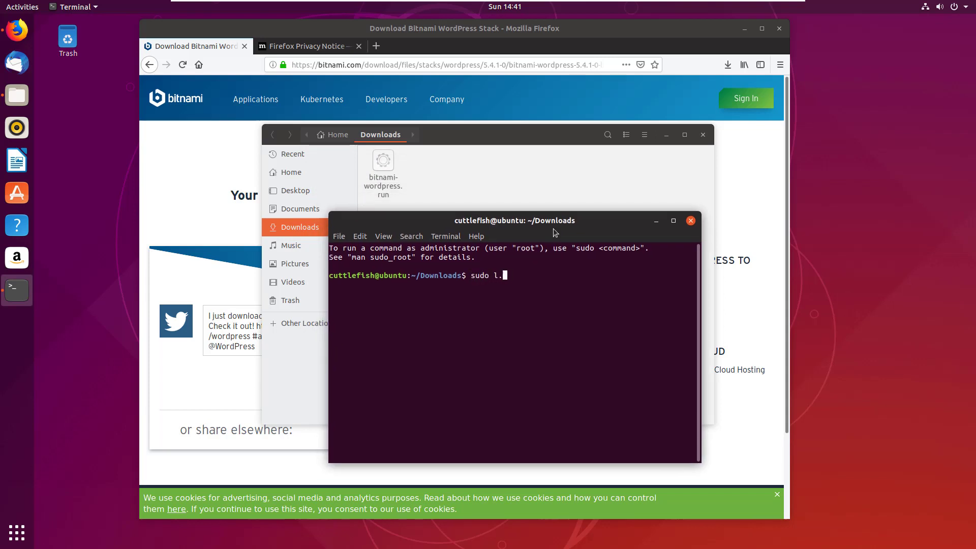
type("/")
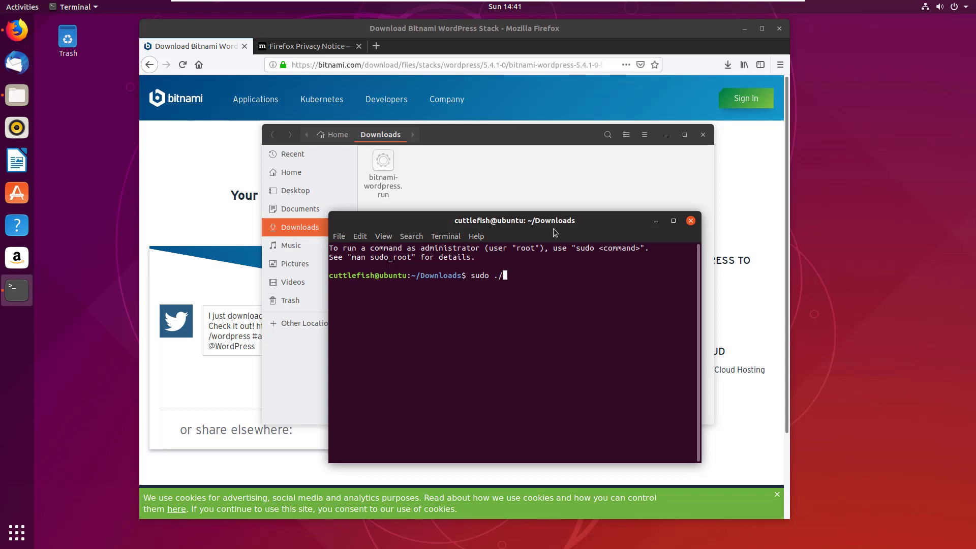
type("bitnami-w")
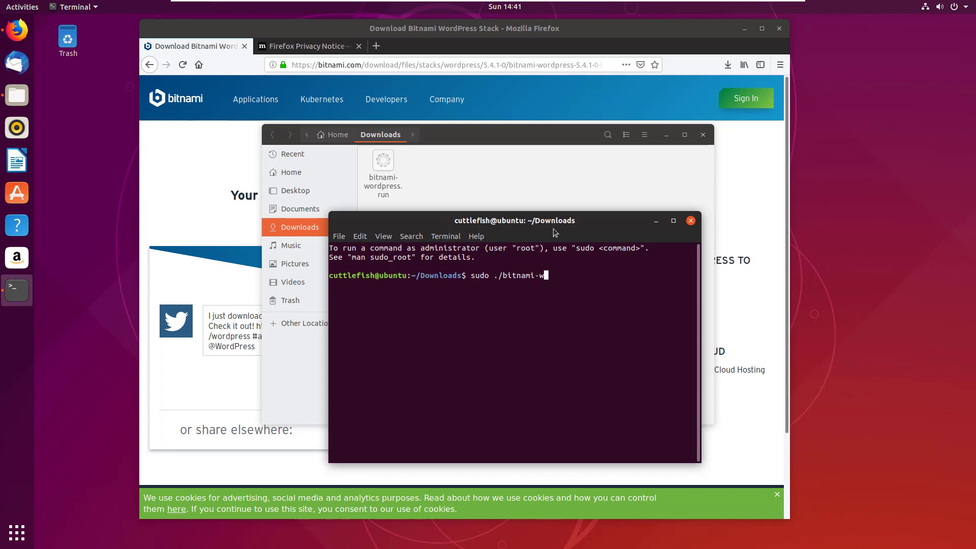
type("ordpress")
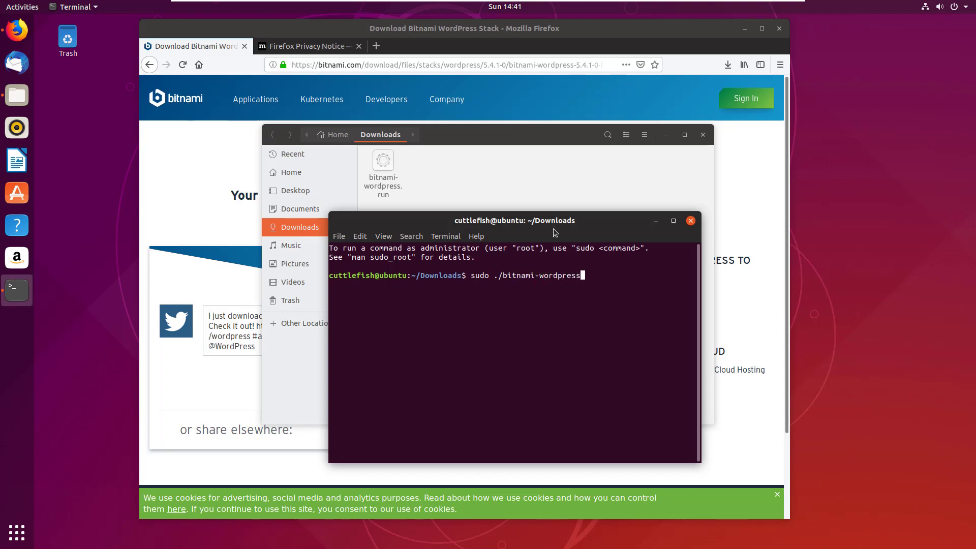
key("Return")
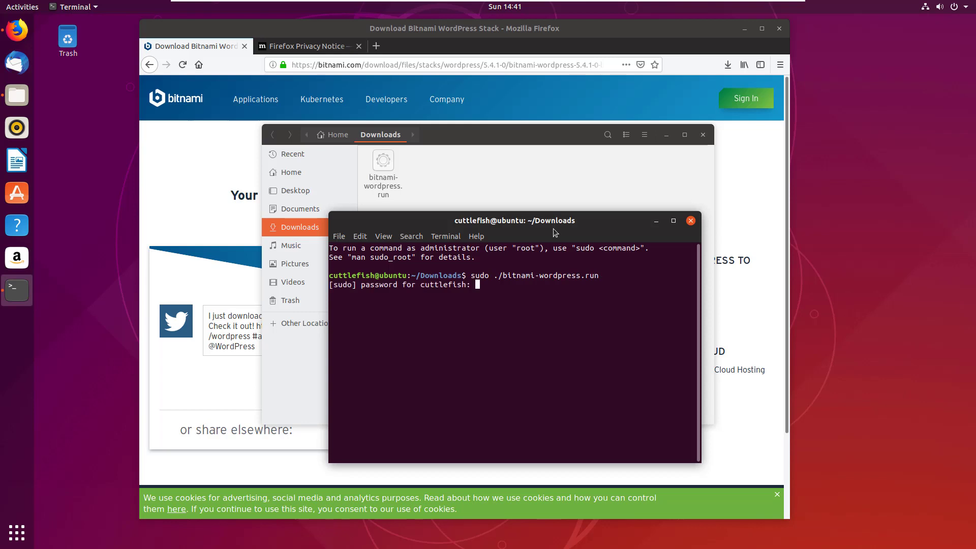
key("Return")
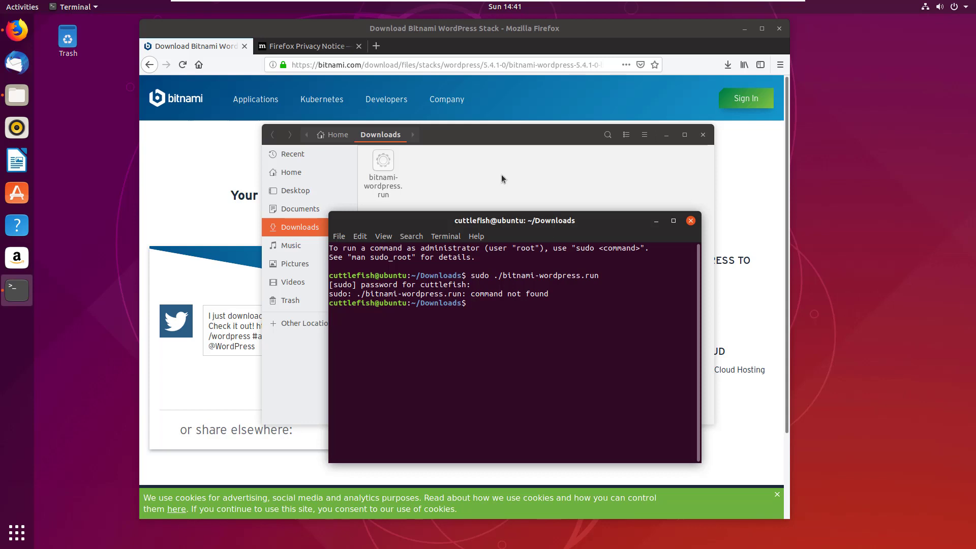
- Tick 'Allow executing file as program' in bitnami-wordpress.run's Properties
right_click(382, 185)
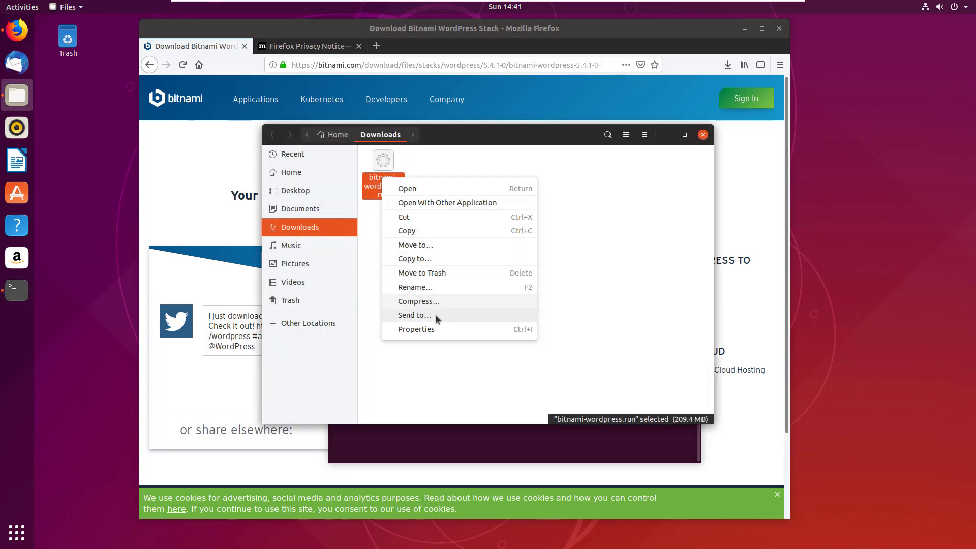
left_click(415, 329)
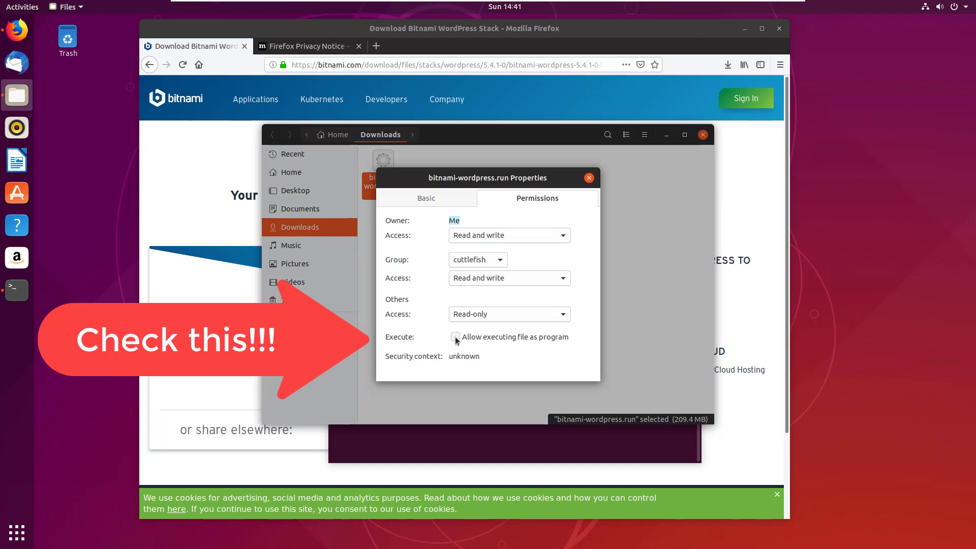
left_click(455, 336)
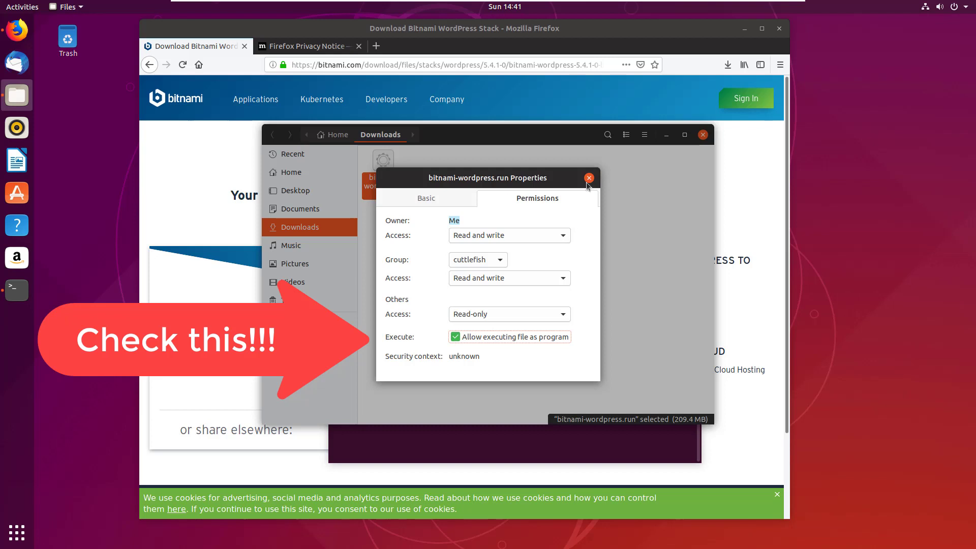
left_click(588, 177)
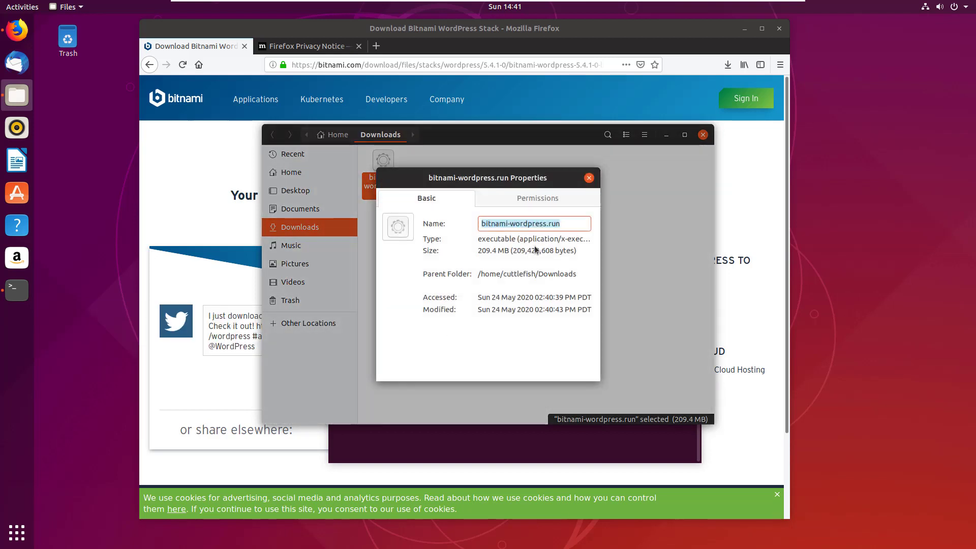
left_click(535, 198)
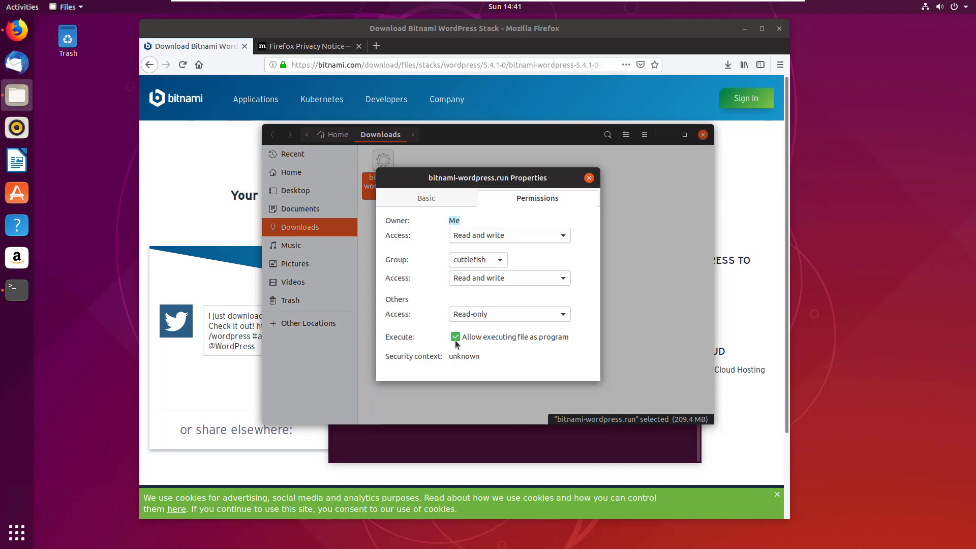
left_click(588, 177)
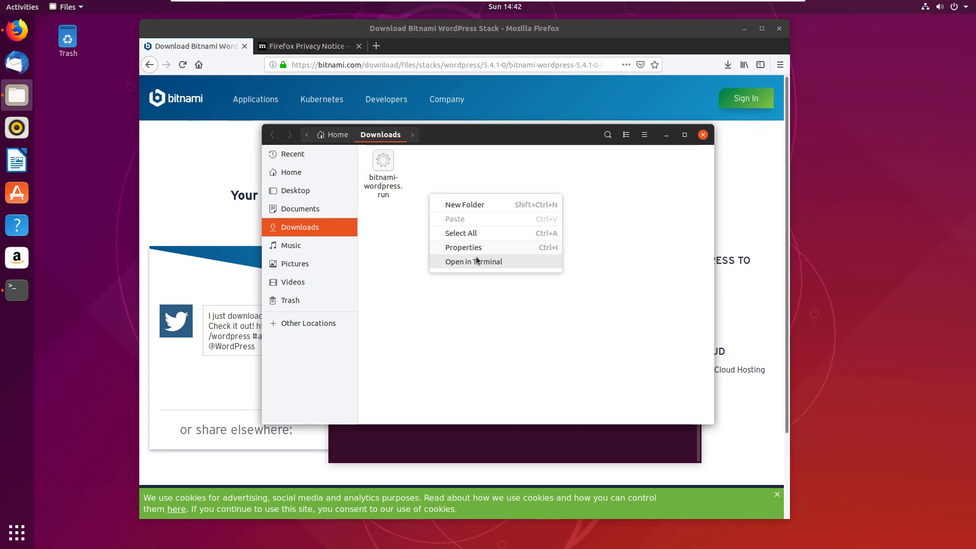
- Run sudo ./bitnami-wordpress.run from a Downloads terminal and enter the password
left_click(473, 261)
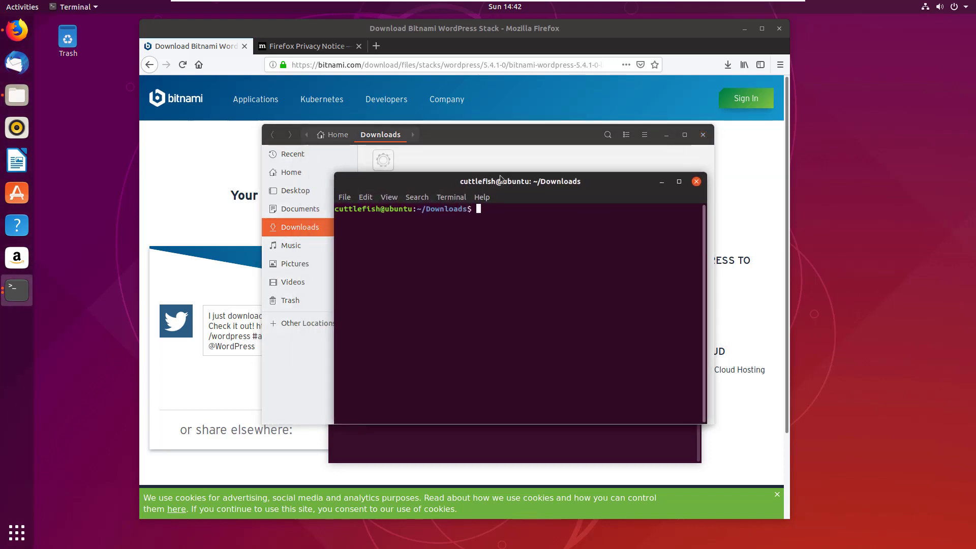
type("sudo")
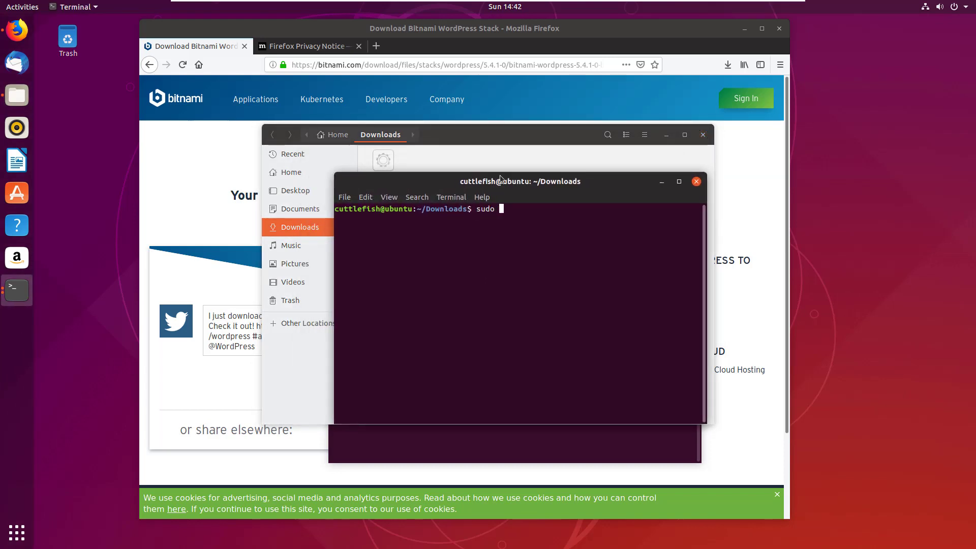
type("./")
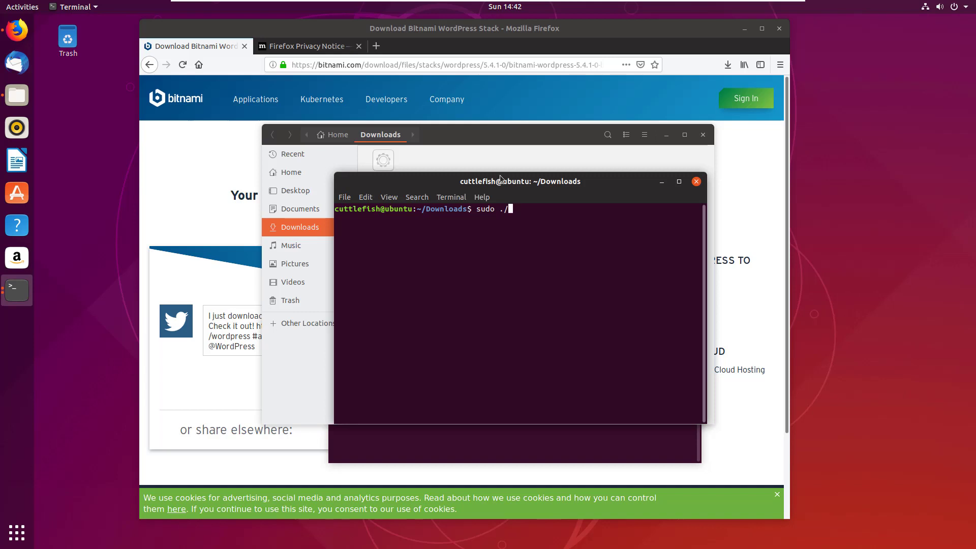
type("wordpress")
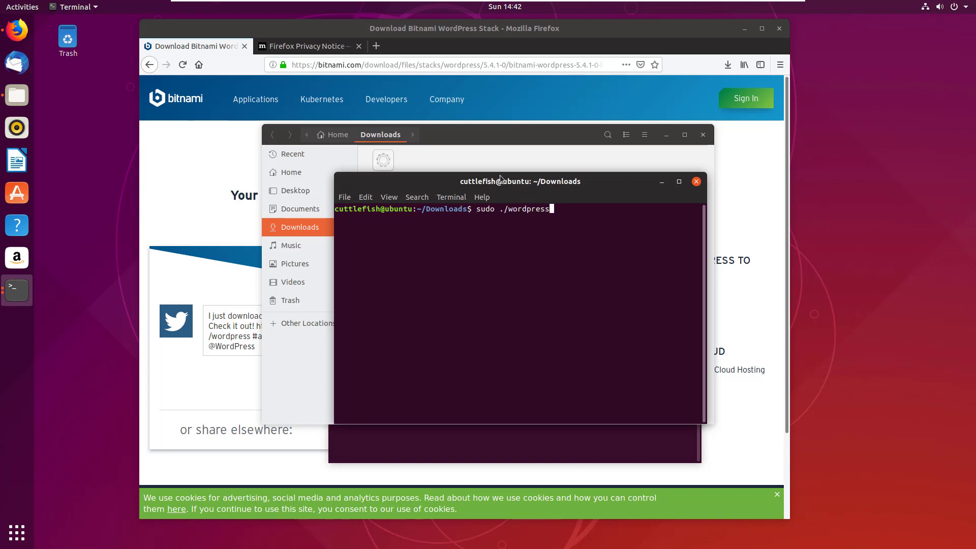
key("BackSpace")
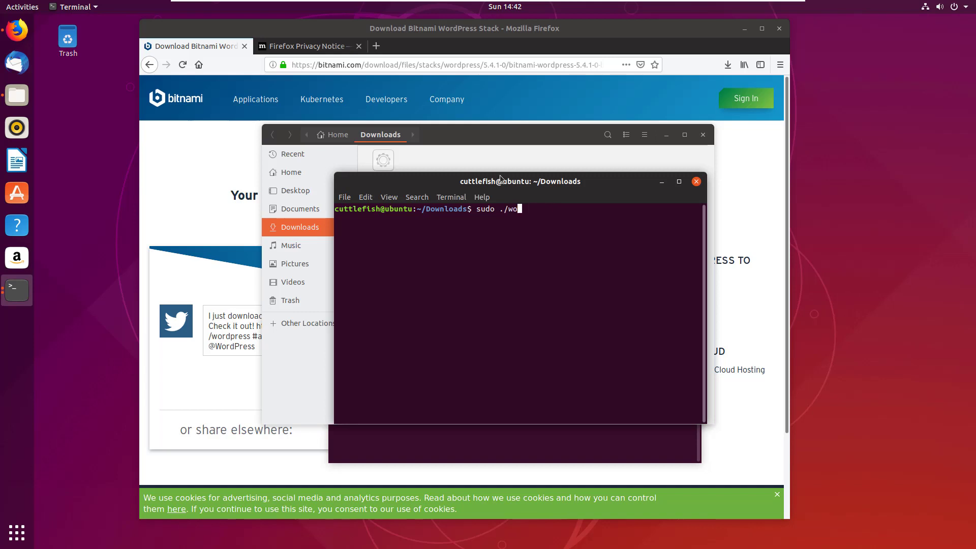
type("bitnami")
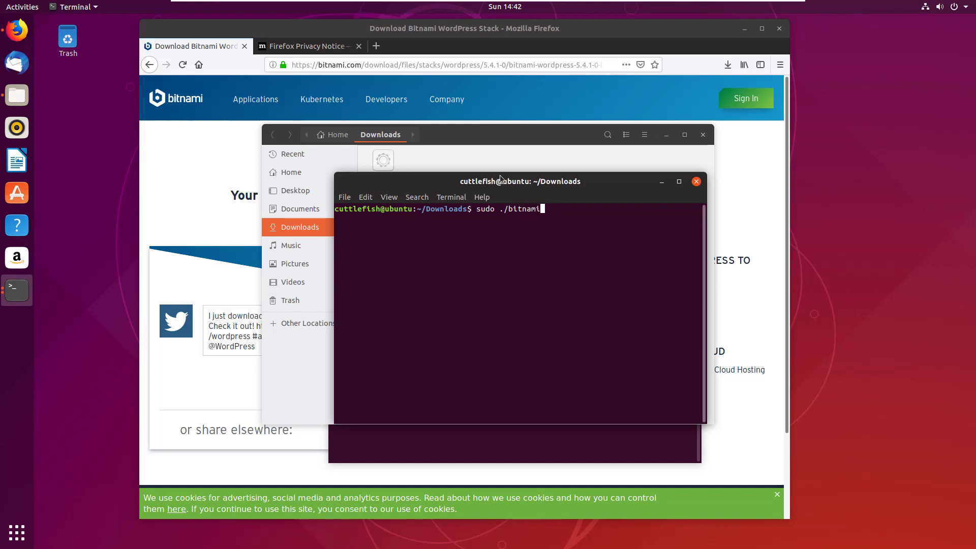
type("-wordpress.ru")
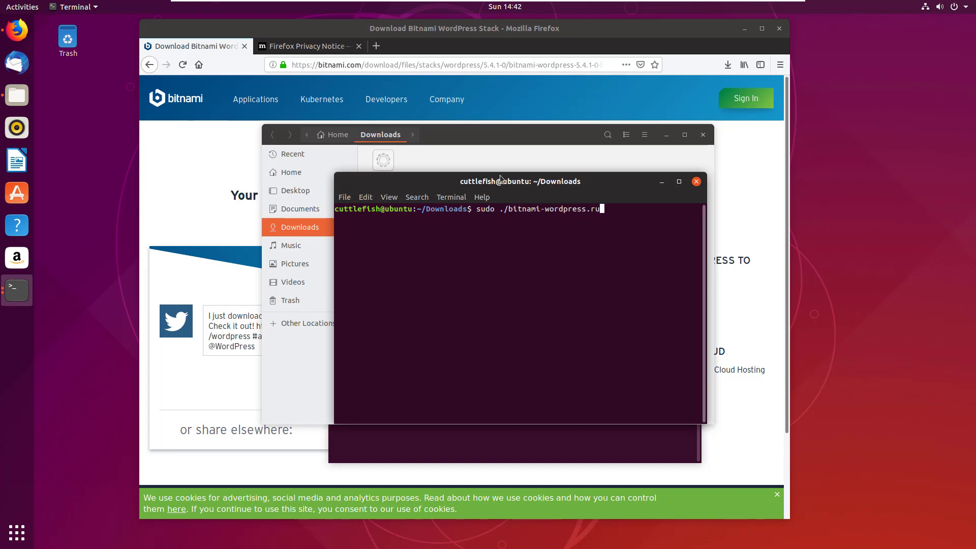
key("Return")
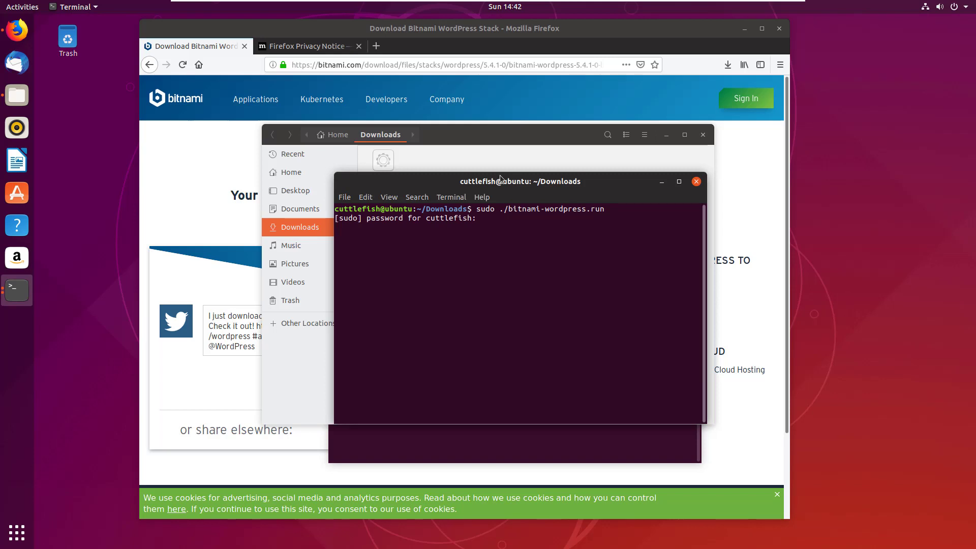
key("Return")
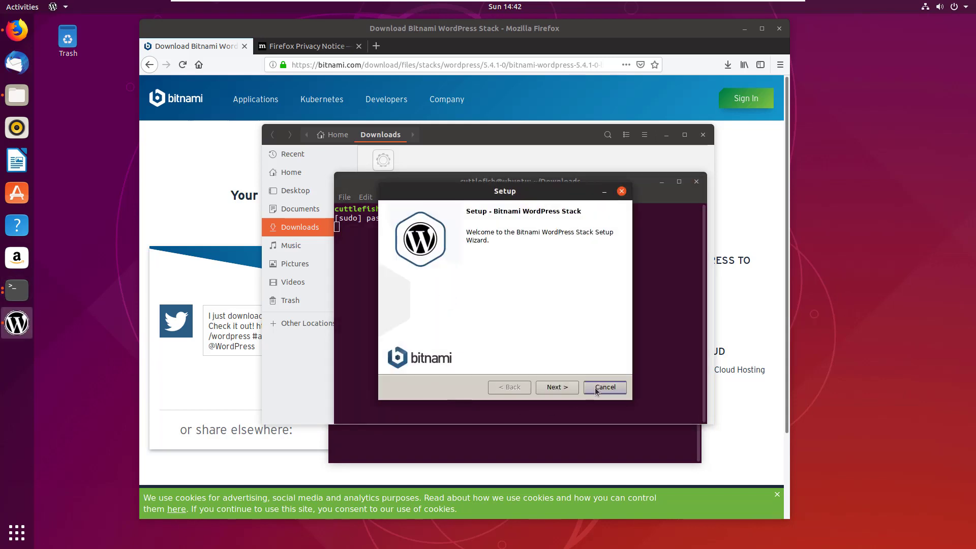
- Keep the default components and shorten the install folder to /opt/wordpress
left_click(555, 386)
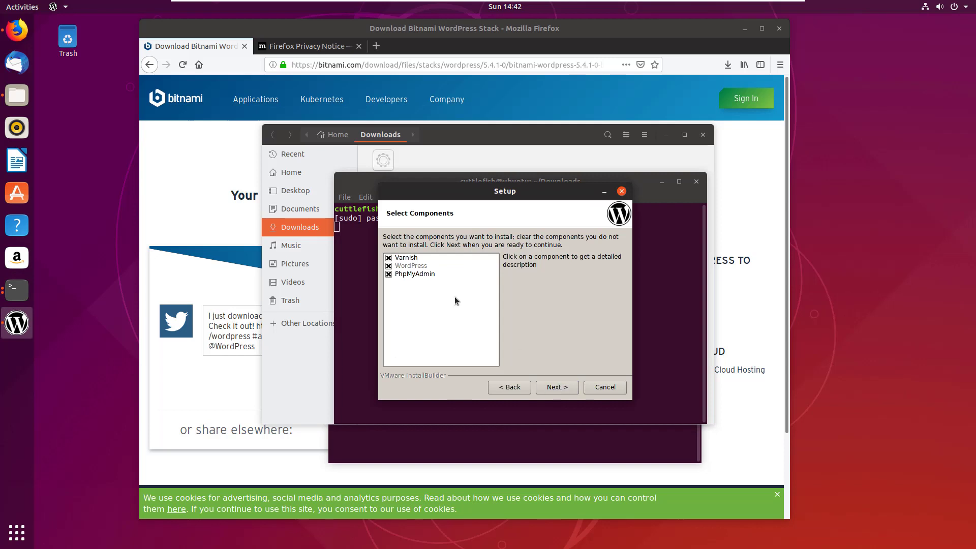
mouse_move(555, 386)
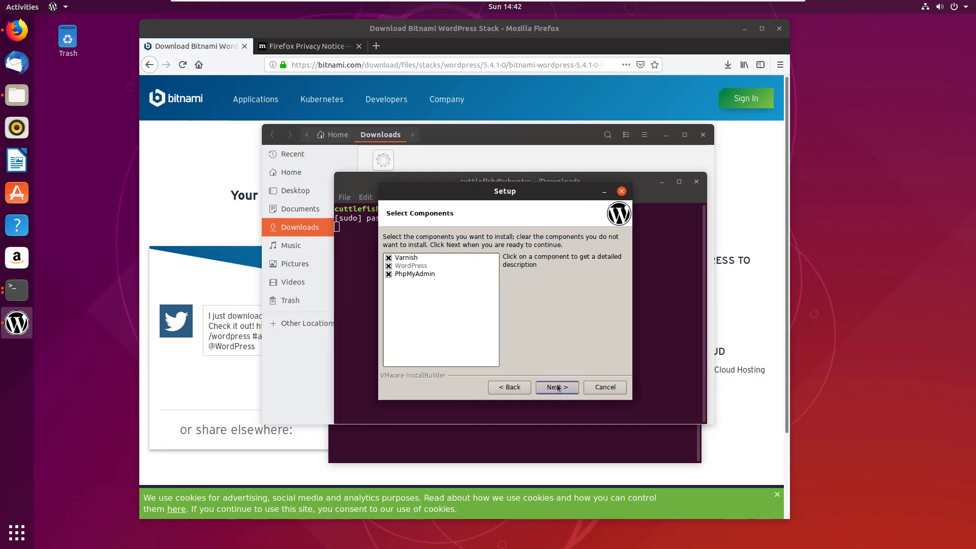
left_click(556, 387)
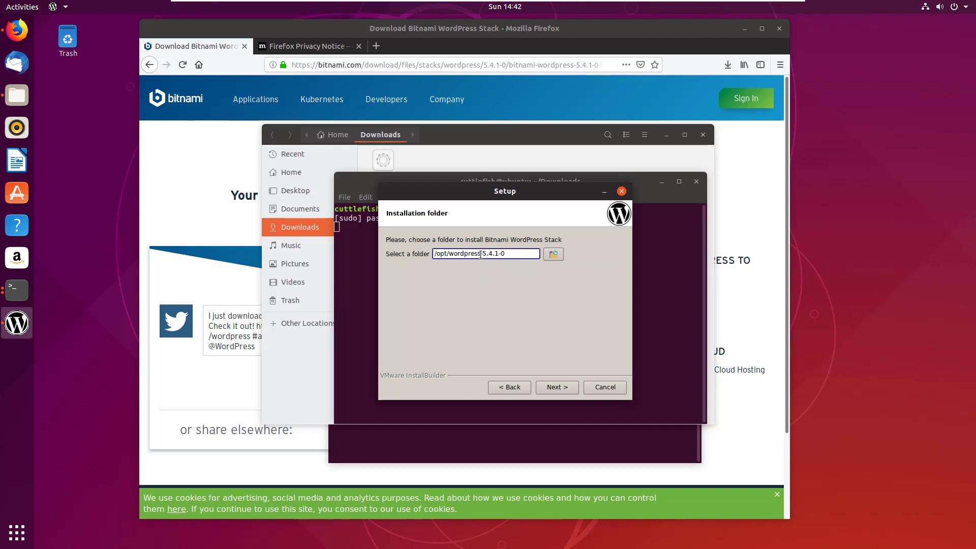
key("BackSpace")
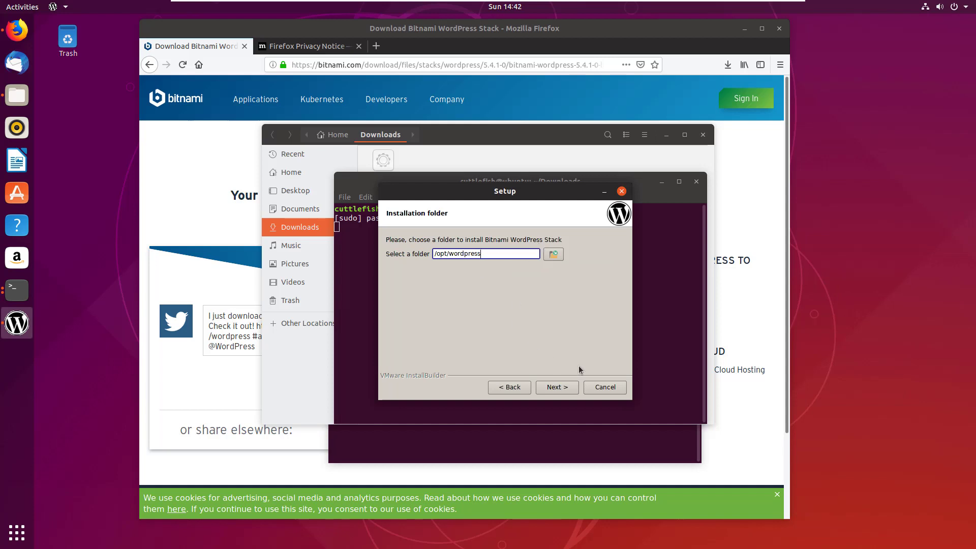
mouse_move(556, 387)
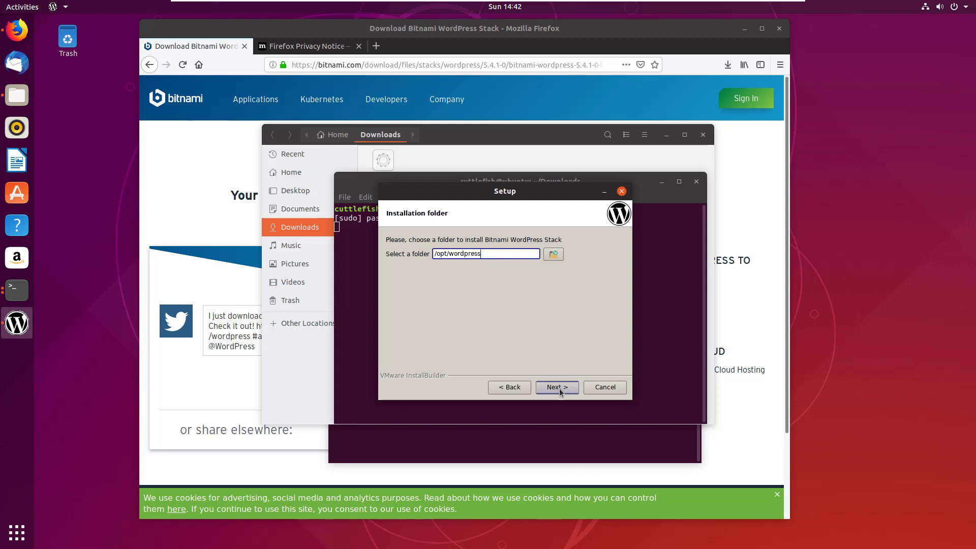
left_click(556, 387)
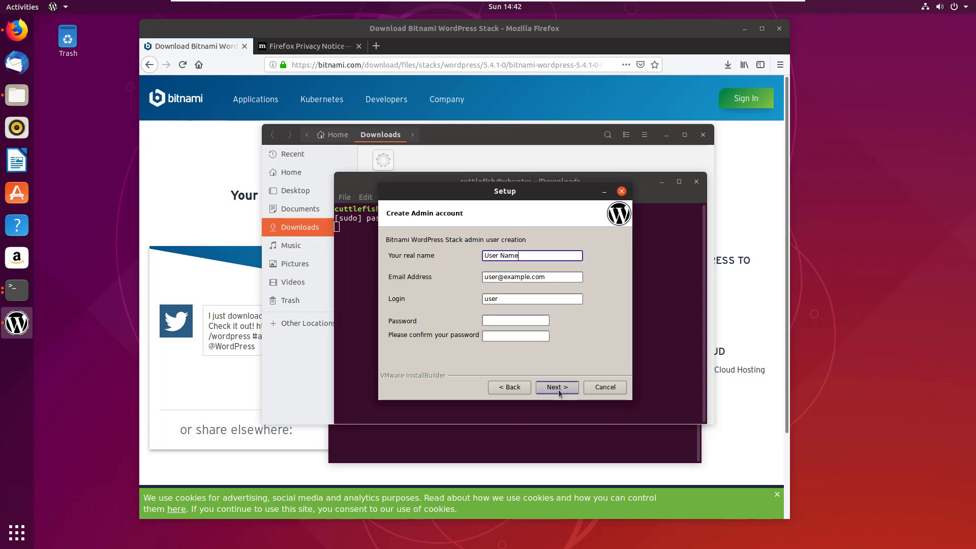
triple_click(531, 255)
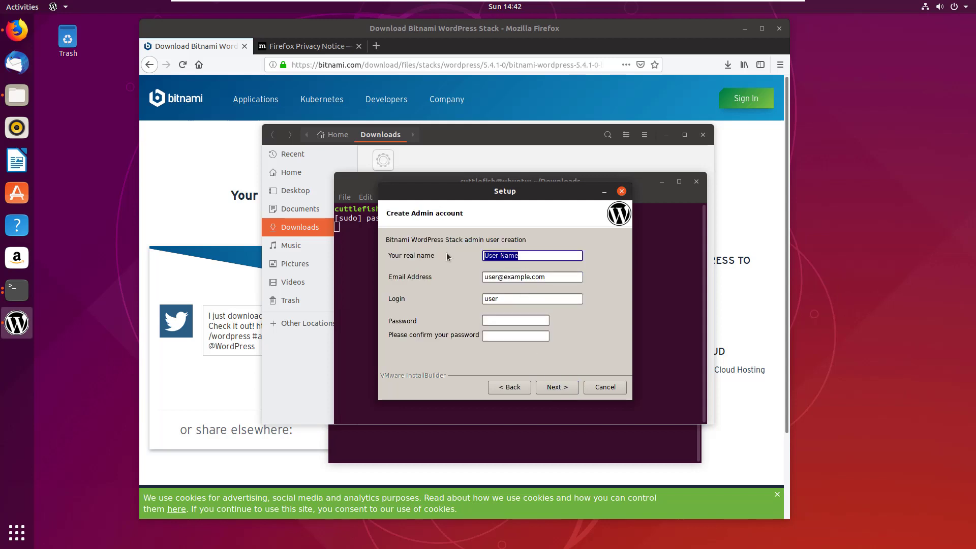
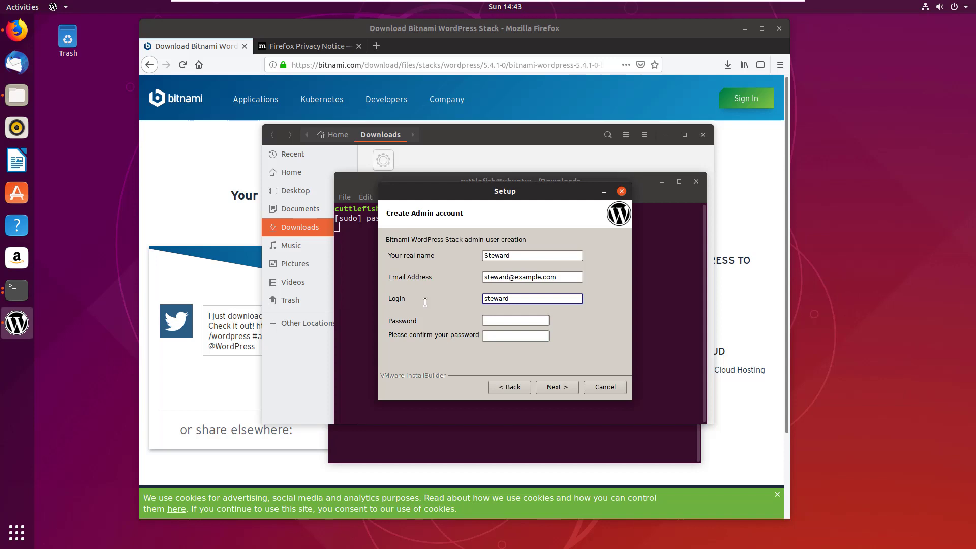
left_click(515, 320)
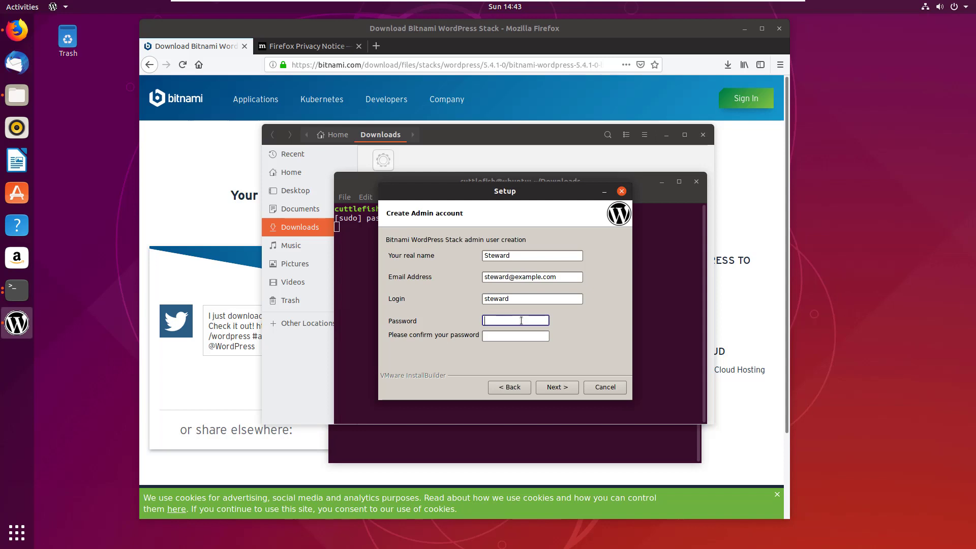
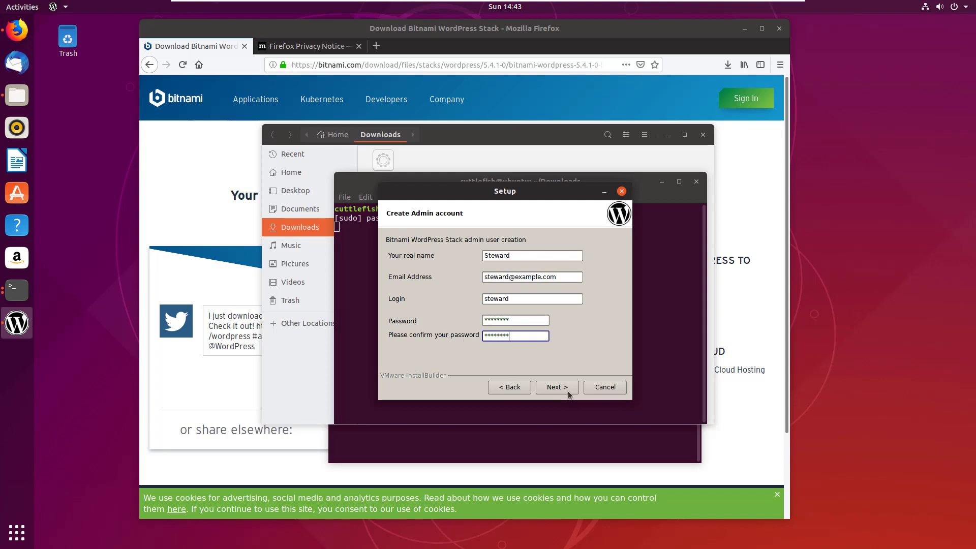
left_click(556, 386)
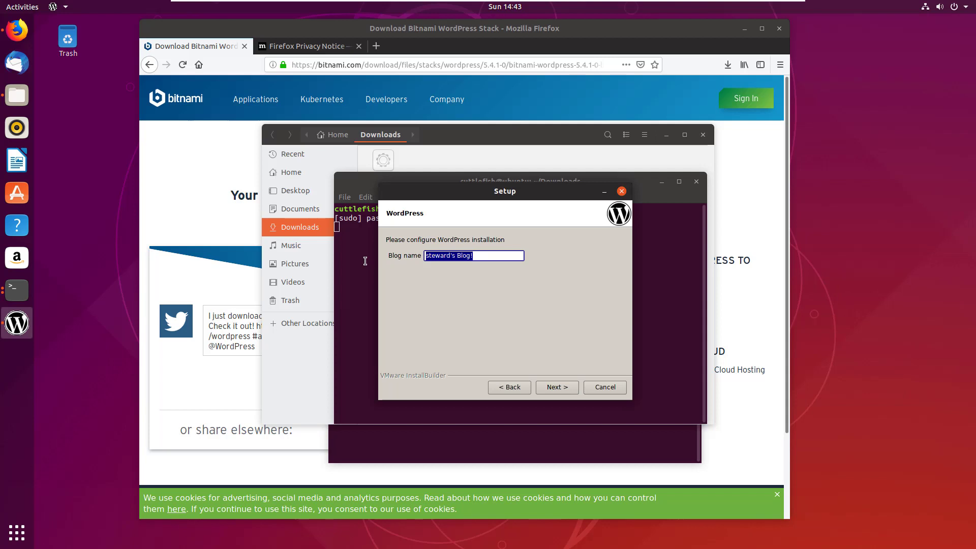
- Name the blog 'Java in Wordpress Examples' and skip the mail and cloud options
type("Java in Wod")
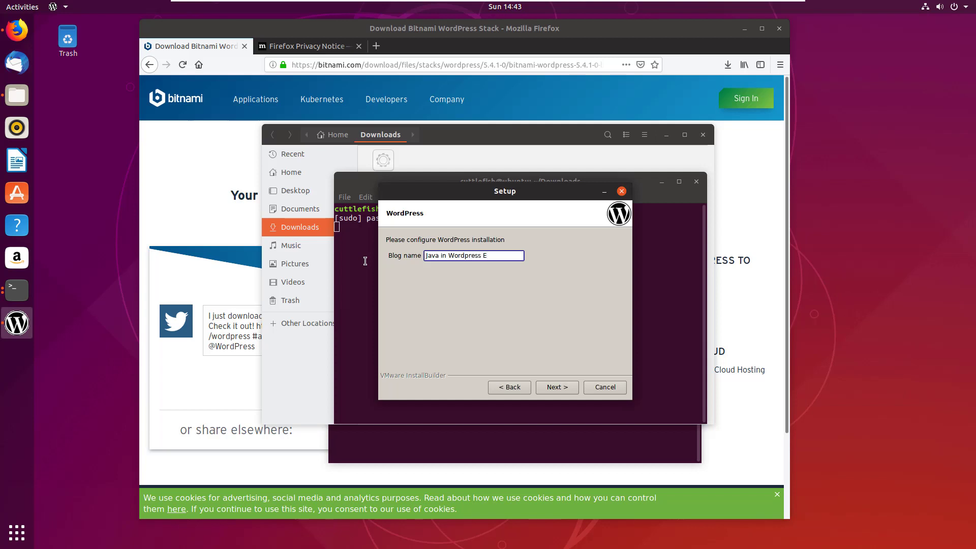
type("xamples")
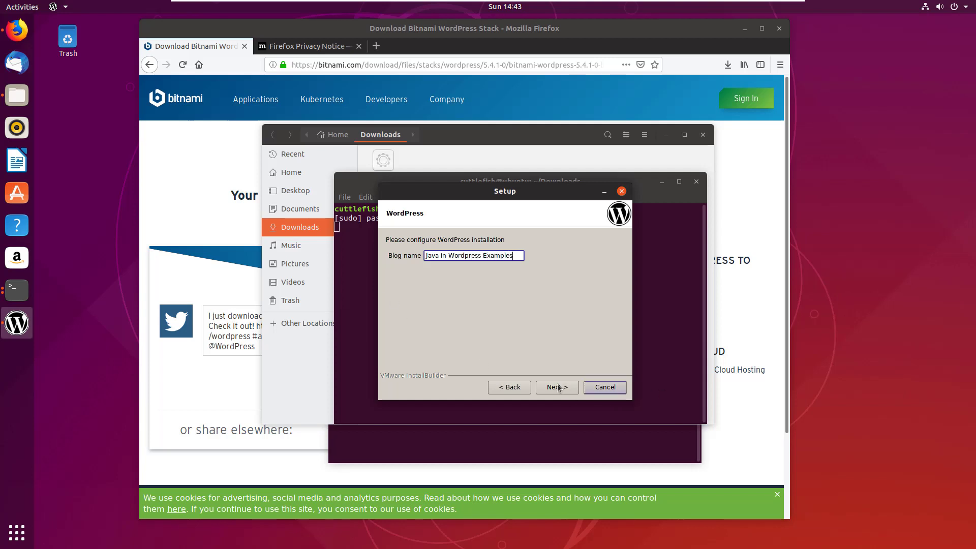
left_click(556, 387)
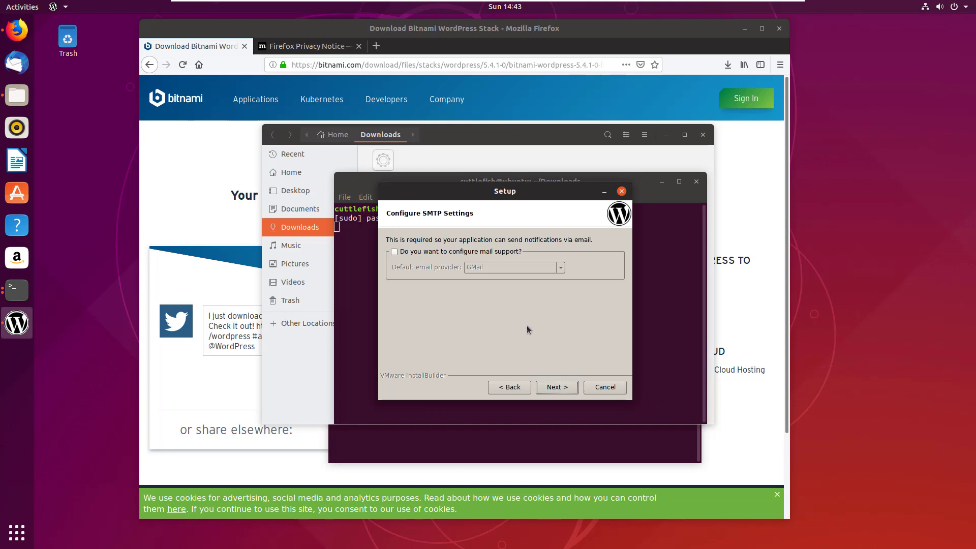
left_click(555, 387)
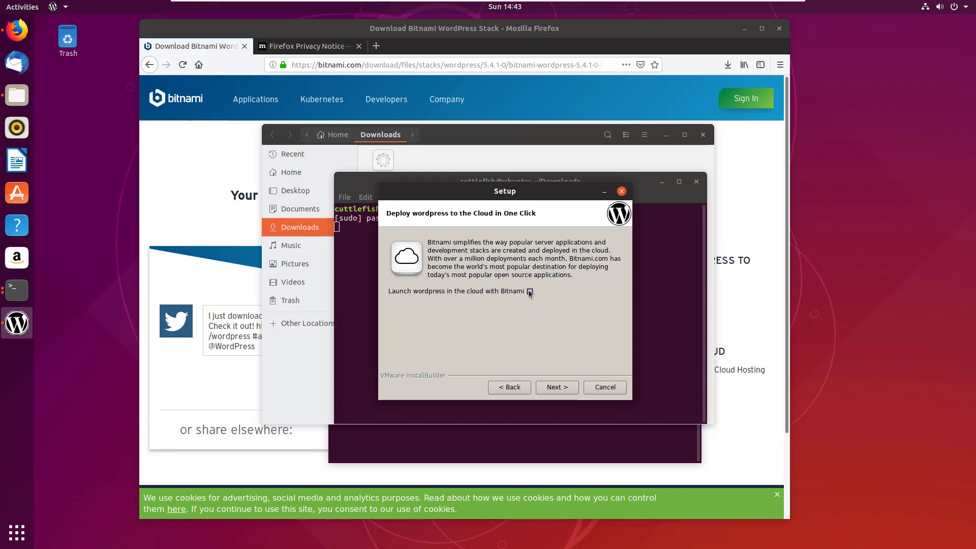
left_click(555, 387)
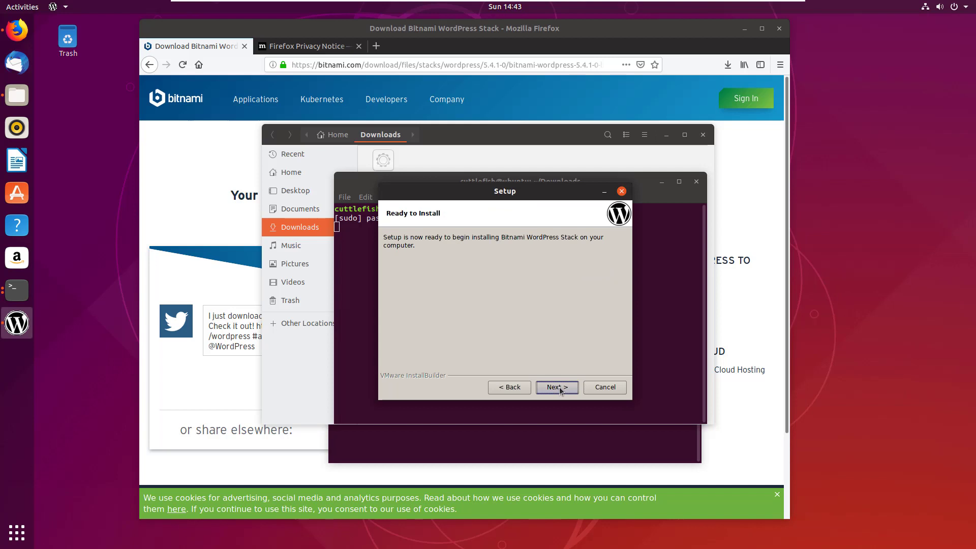
- Start the installation from Ready to Install and let it complete
left_click(556, 386)
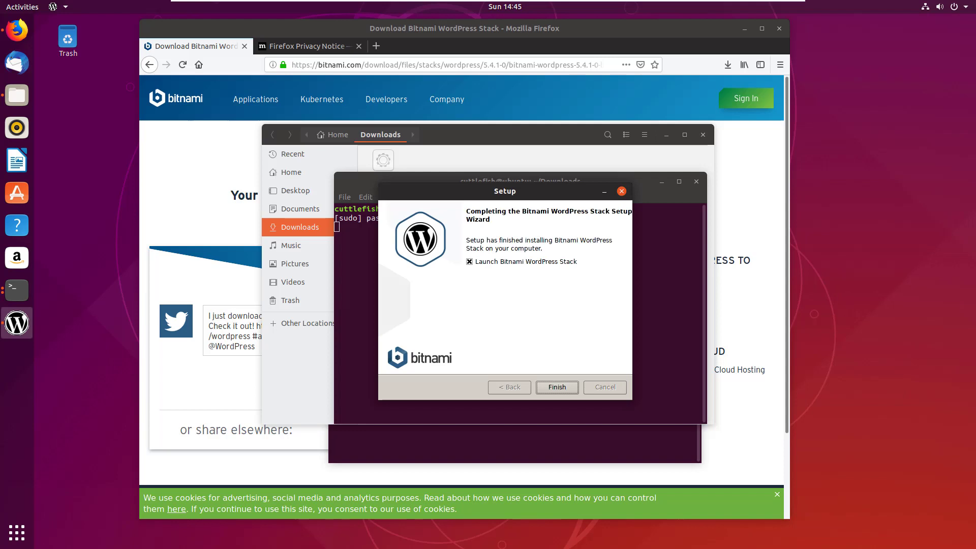
mouse_move(555, 387)
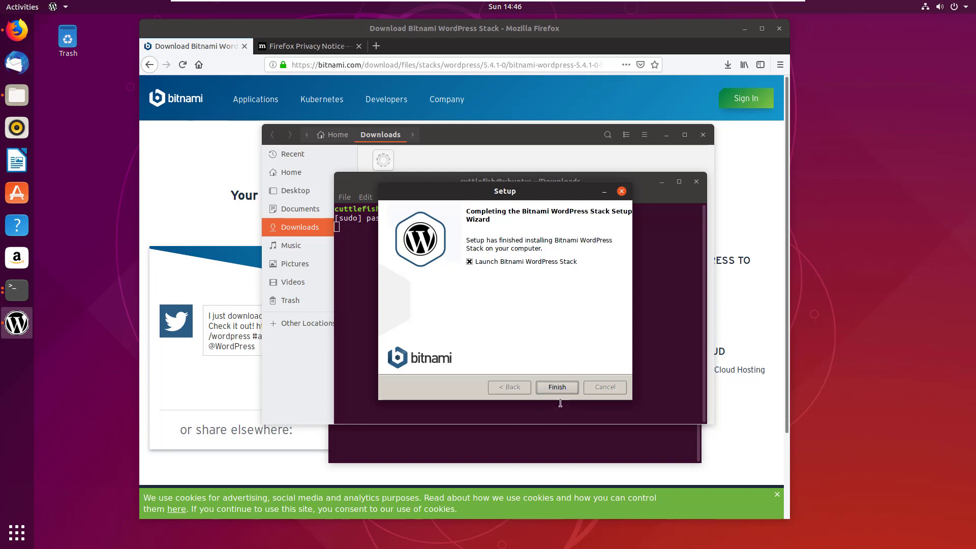
- Finish the setup wizard with 'Launch Bitnami WordPress Stack' left checked
left_click(555, 386)
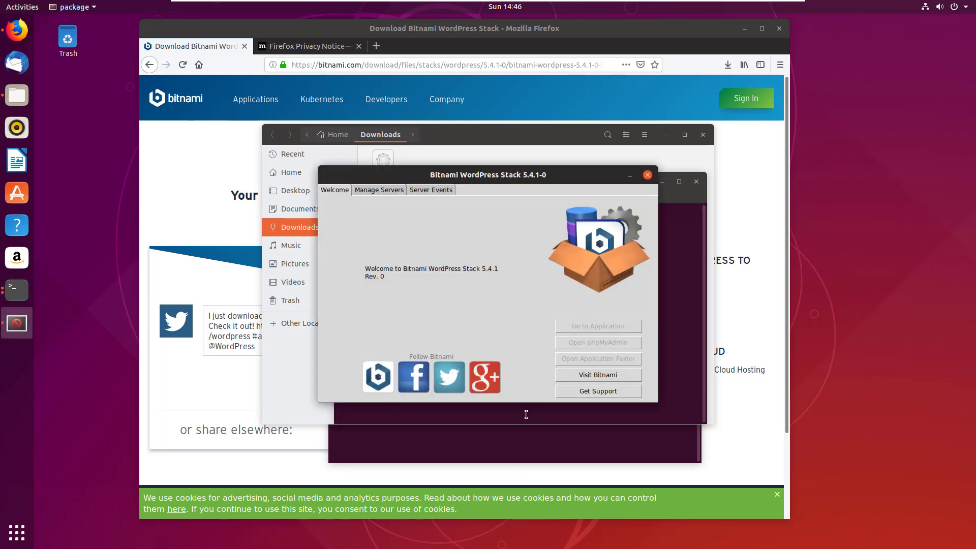
- Check MySQL and Apache status under Manage Servers and Server Events, then return to Welcome
left_click(378, 189)
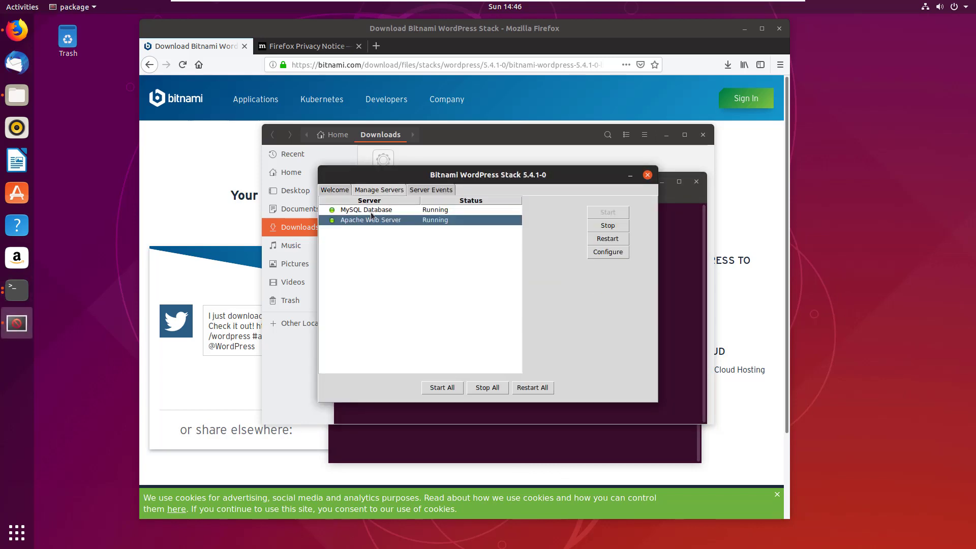
left_click(430, 189)
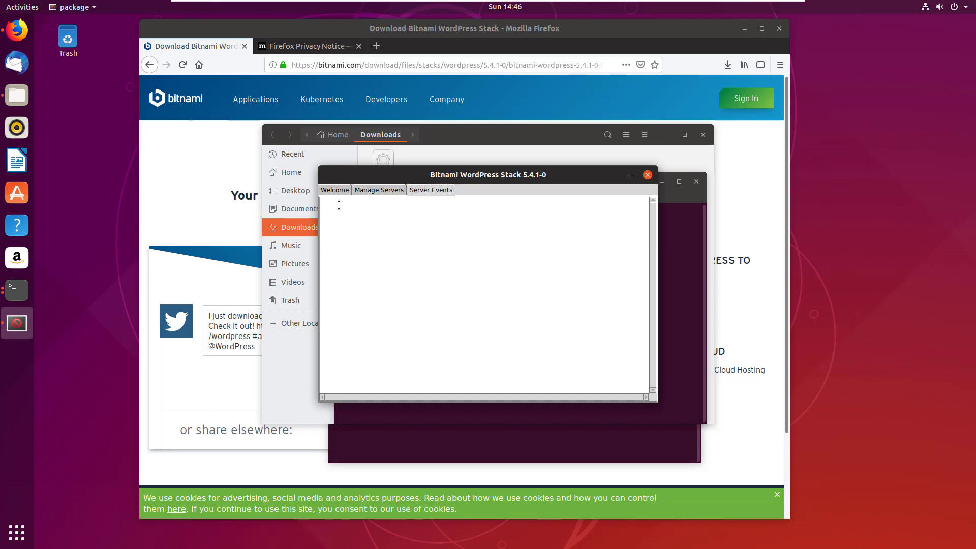
left_click(335, 189)
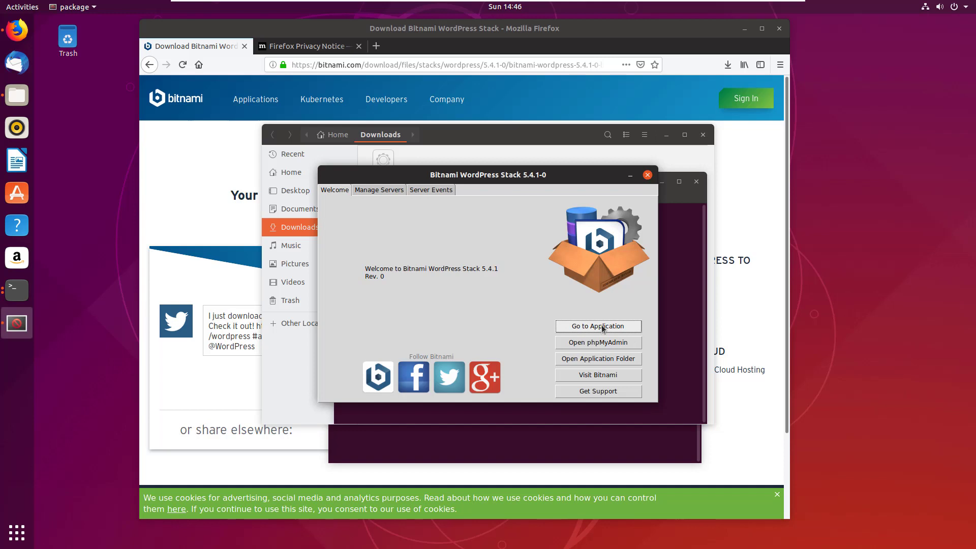
mouse_move(598, 335)
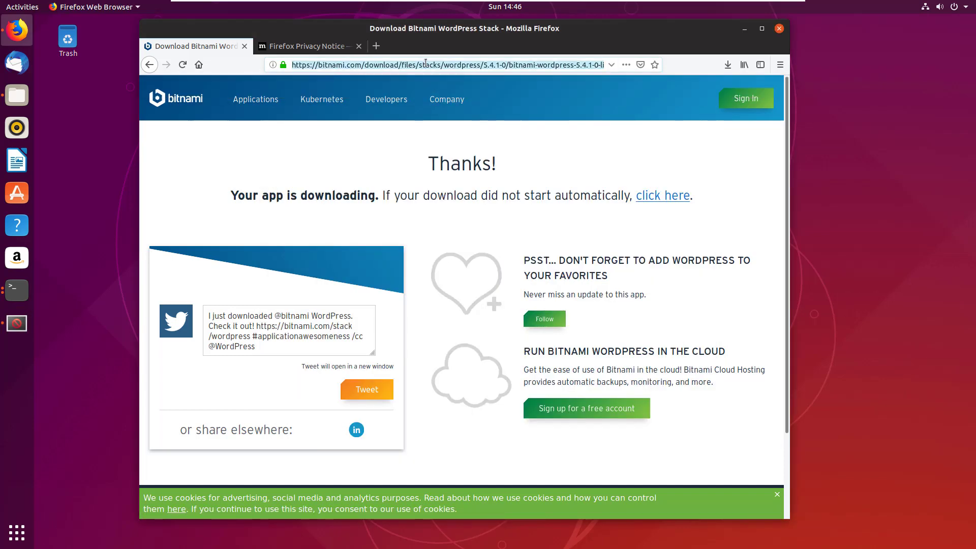
- Browse to localhost and follow Access WordPress to the 'Java in Wordpress Examples' site
type("localhost")
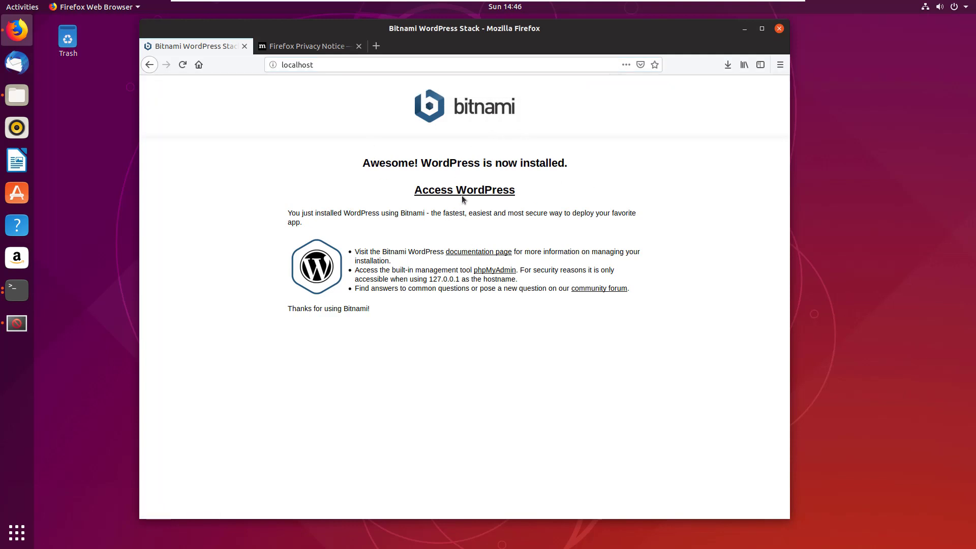
left_click(463, 190)
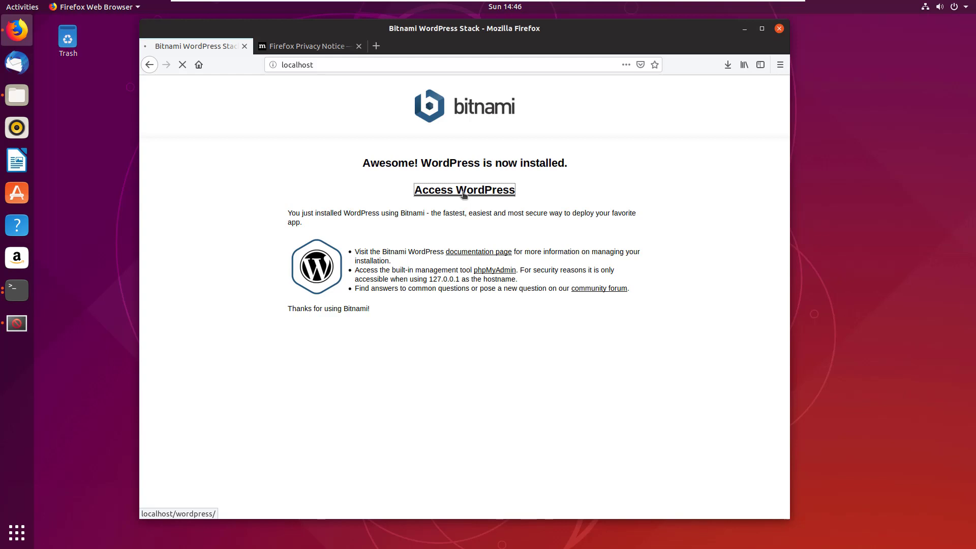
left_click(463, 189)
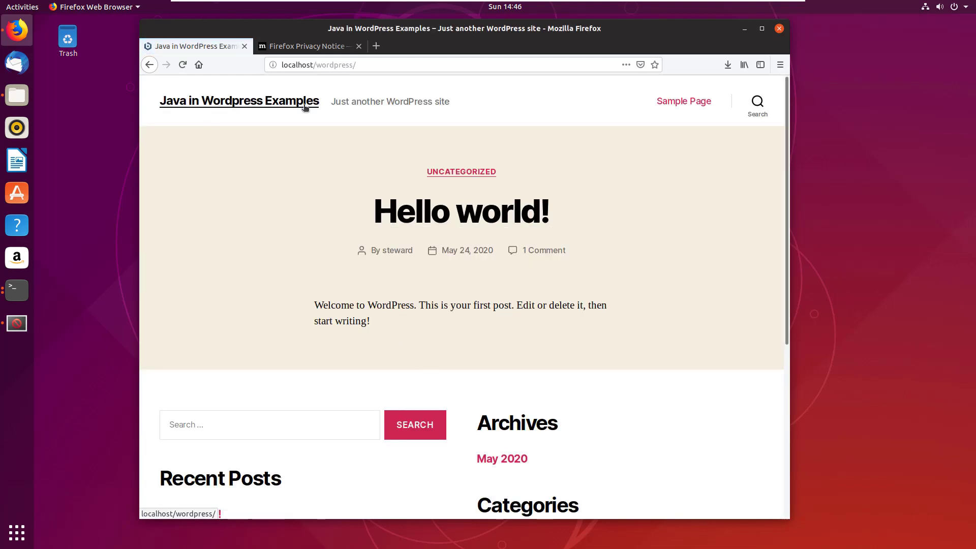
mouse_move(386, 322)
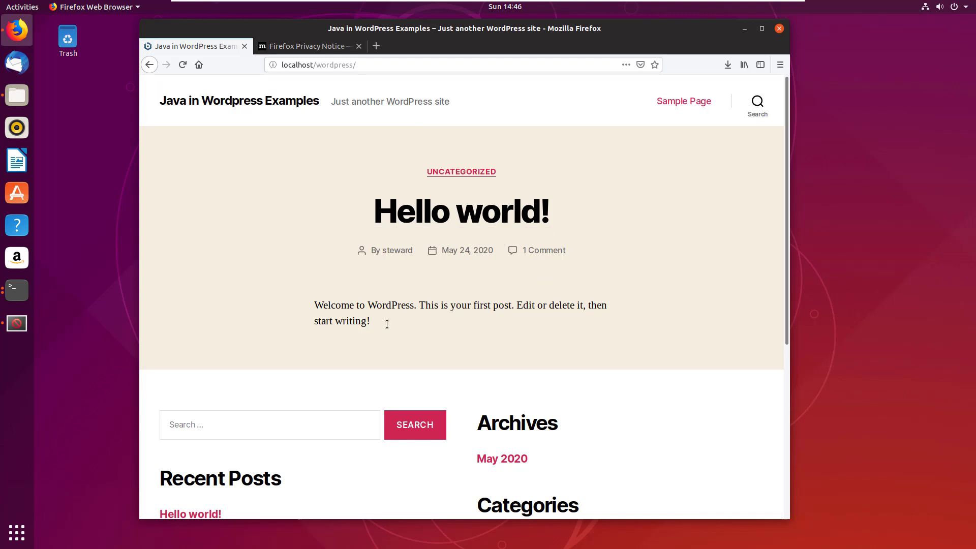
mouse_move(792, 193)
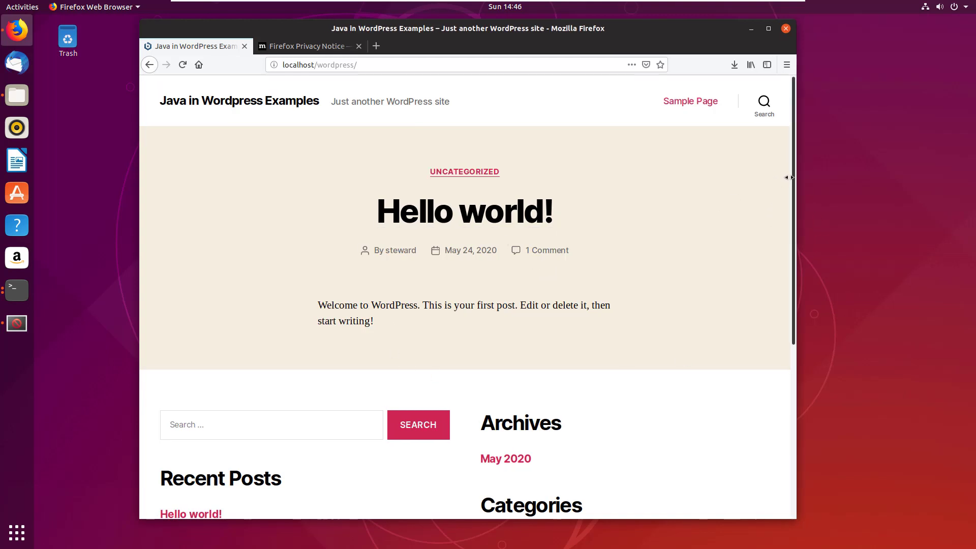
- Scroll to the Meta widget and follow its Log in link
scroll("down", 3)
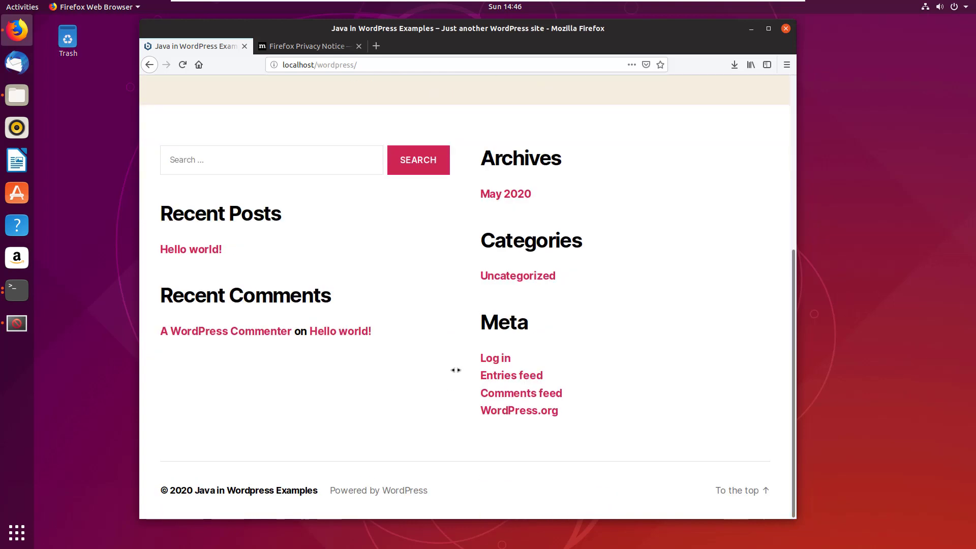
left_click(494, 358)
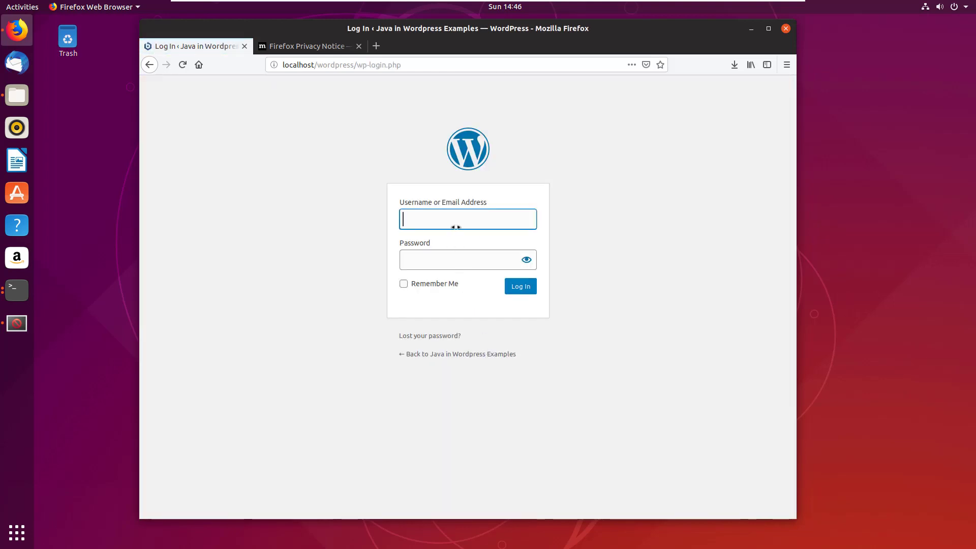
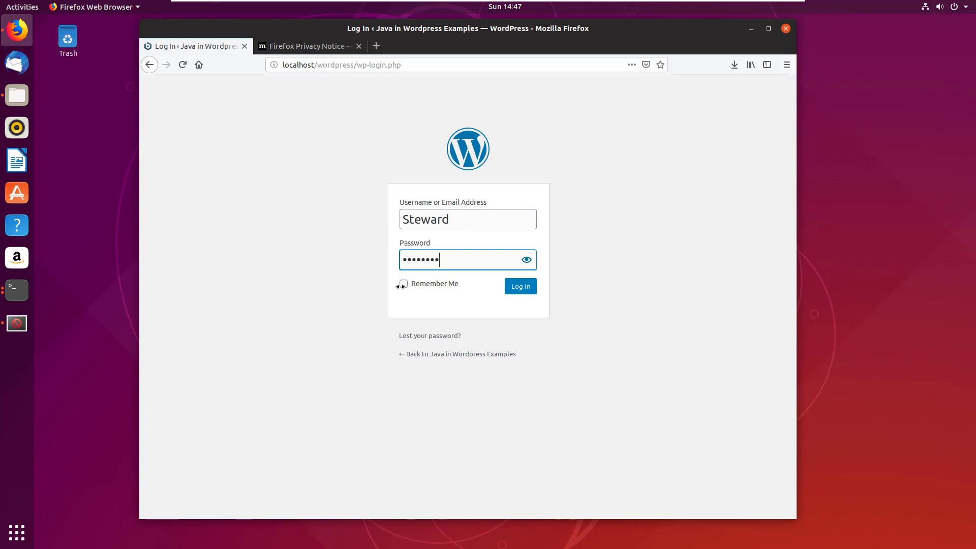
- Log in as Steward and decline Firefox's offer to save the password
left_click(519, 286)
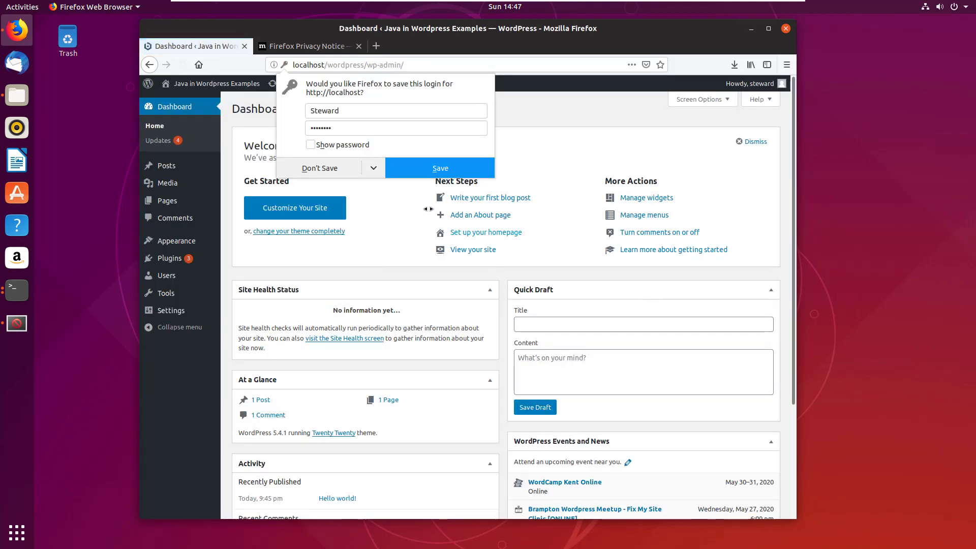
left_click(319, 168)
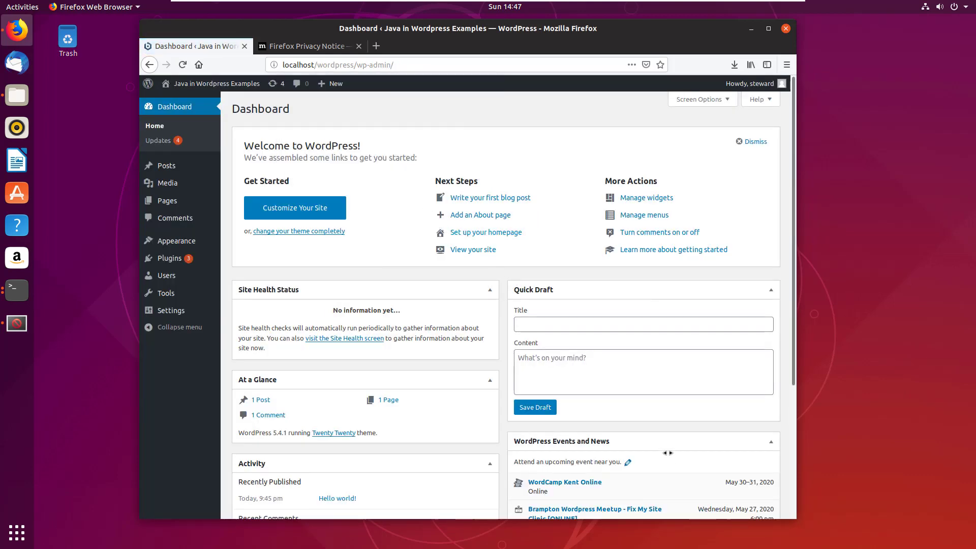
- Save a Quick Draft titled 'This is my first Java examples post as Ste…' with a 'Wow…' content note
left_click(642, 323)
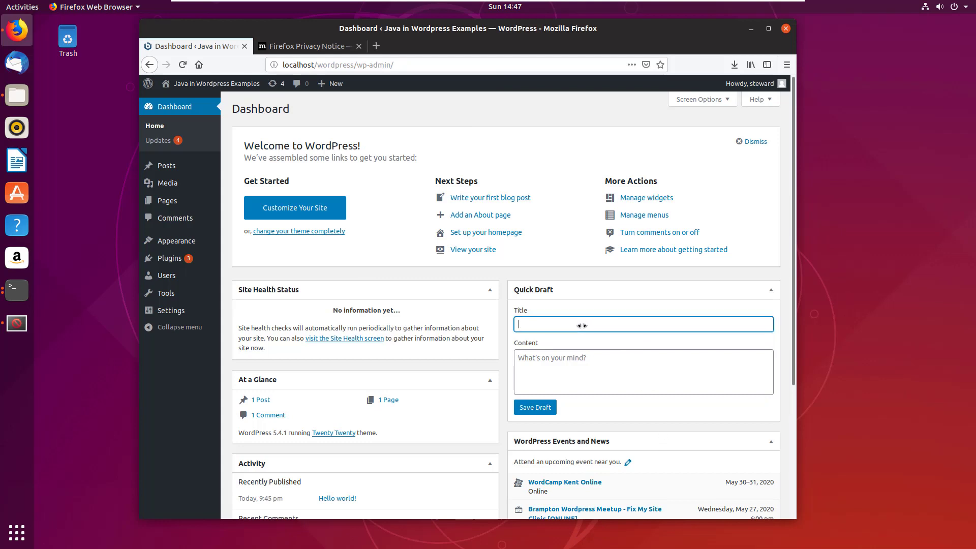
type("T")
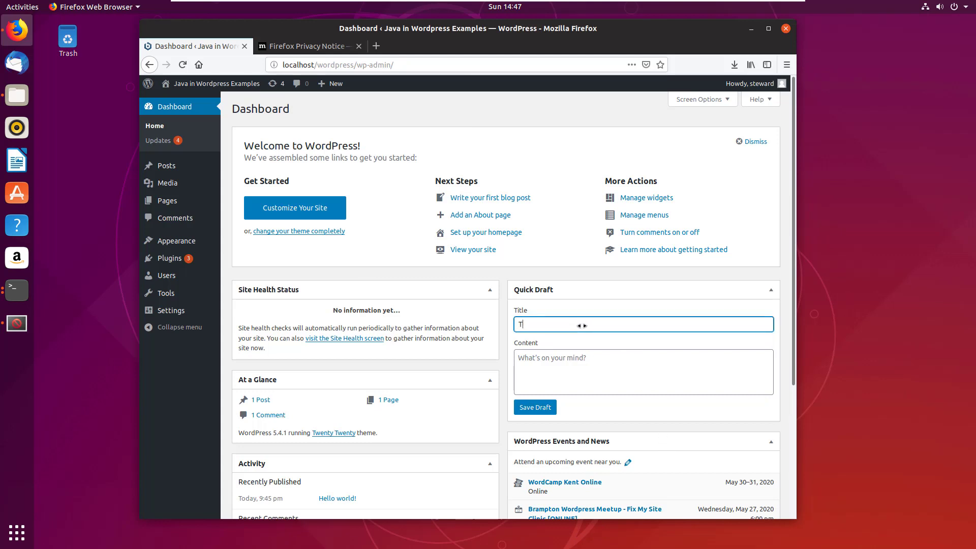
type("his is my first Ja")
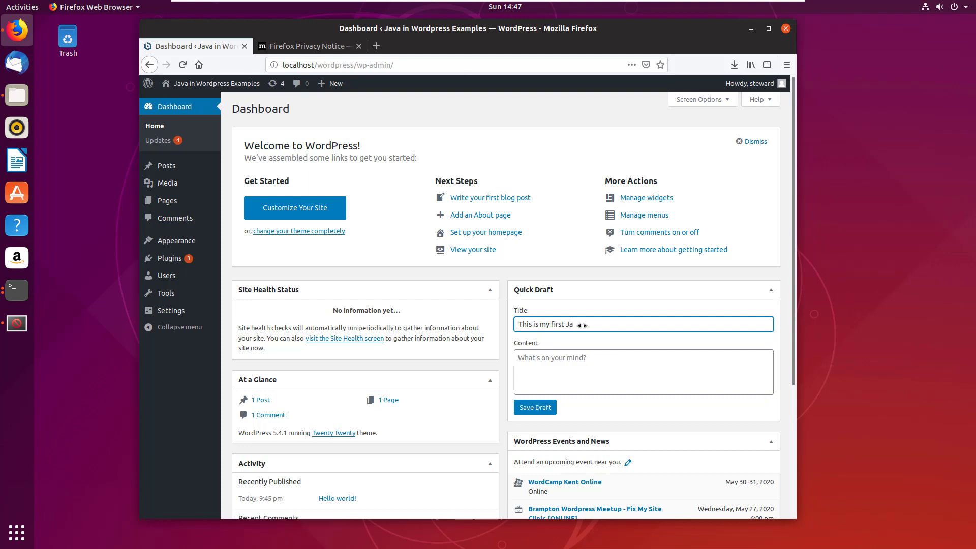
type("va examples p")
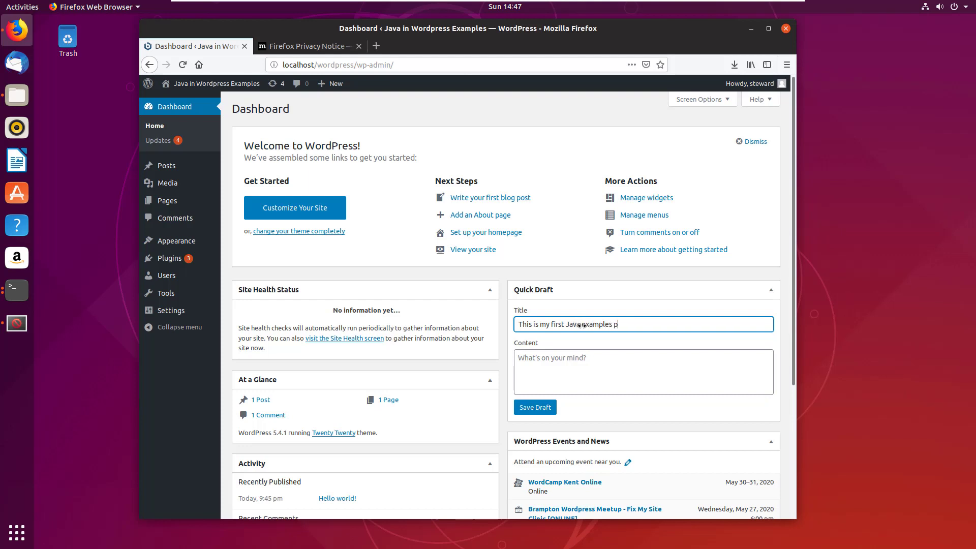
type("ost as Ste")
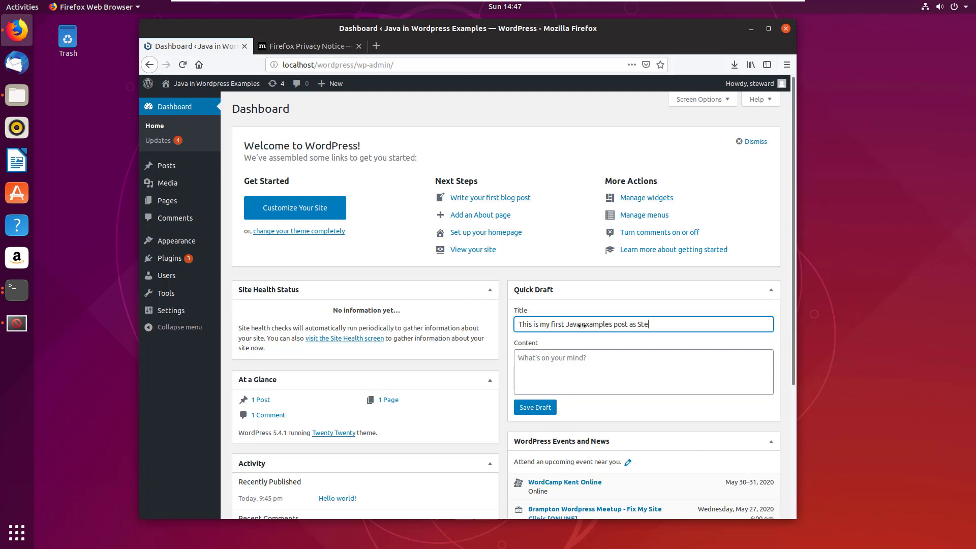
type("Wow")
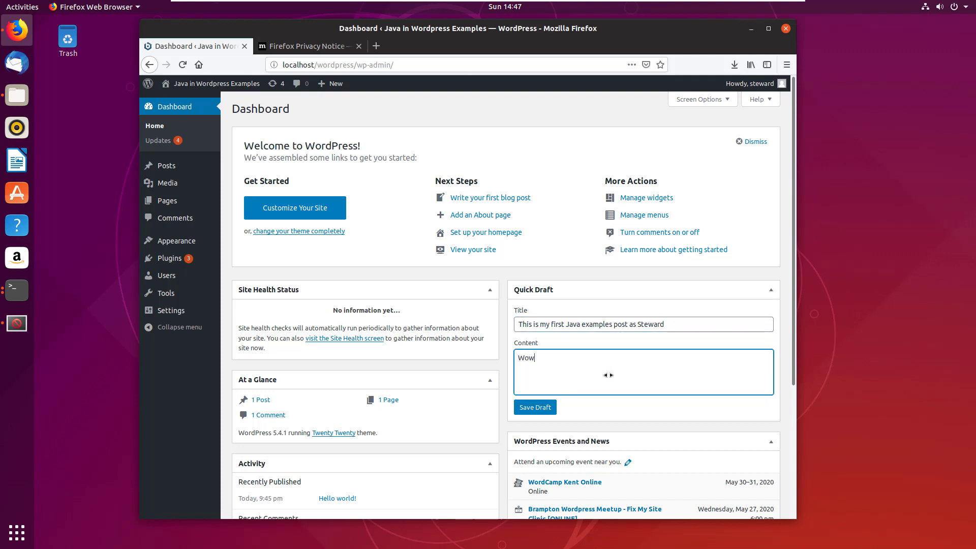
type(", the contenst is sho")
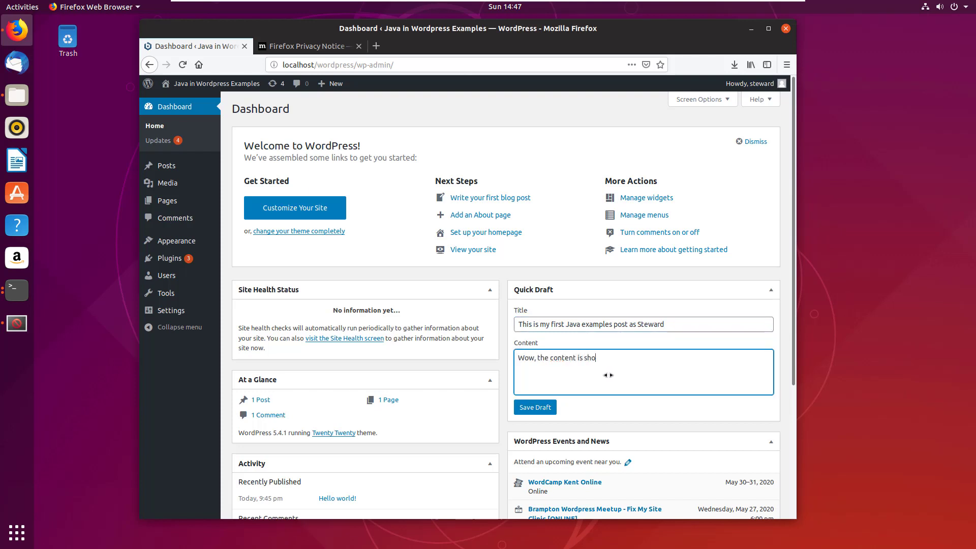
type("rte")
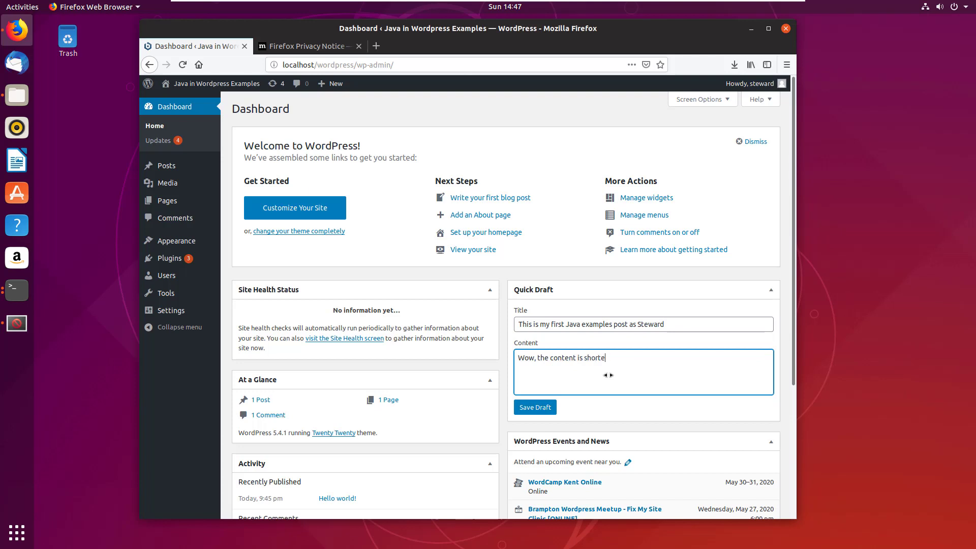
type("r than the title")
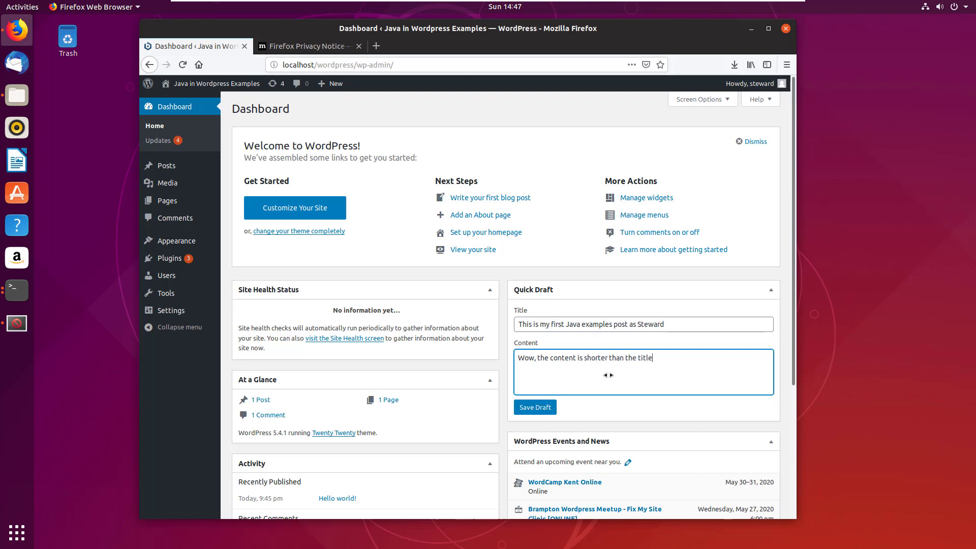
left_click(534, 407)
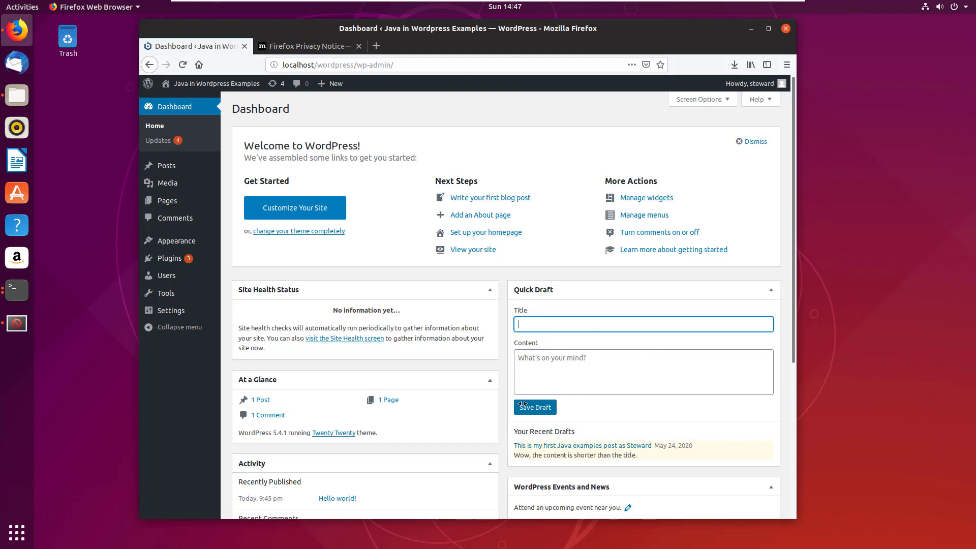
- Open the draft Java examples post from All Posts and dismiss the editor welcome guide
left_click(165, 165)
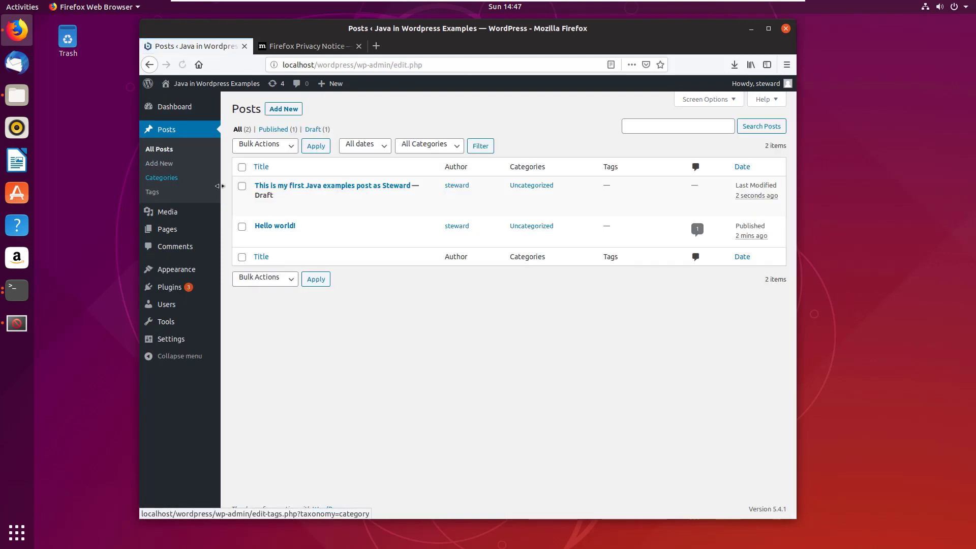
mouse_move(336, 185)
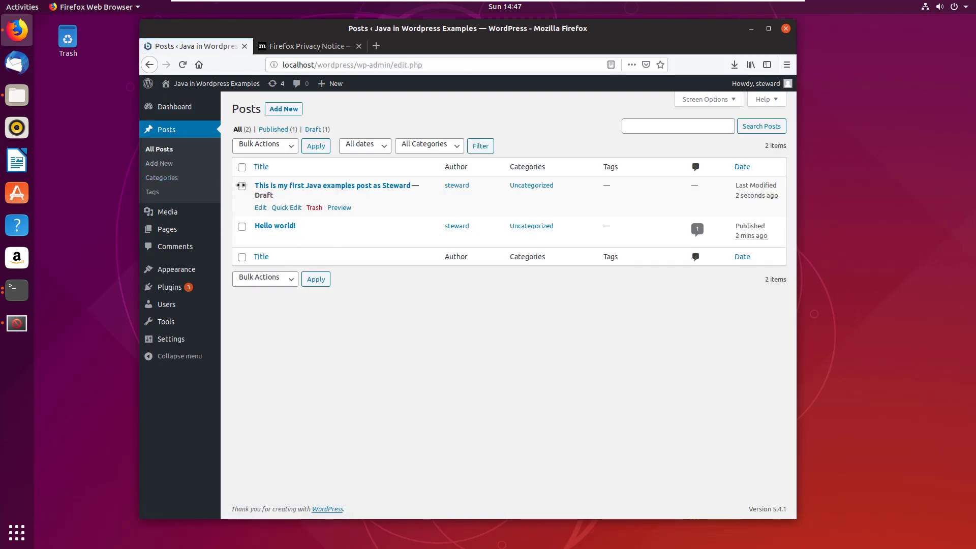
left_click(260, 207)
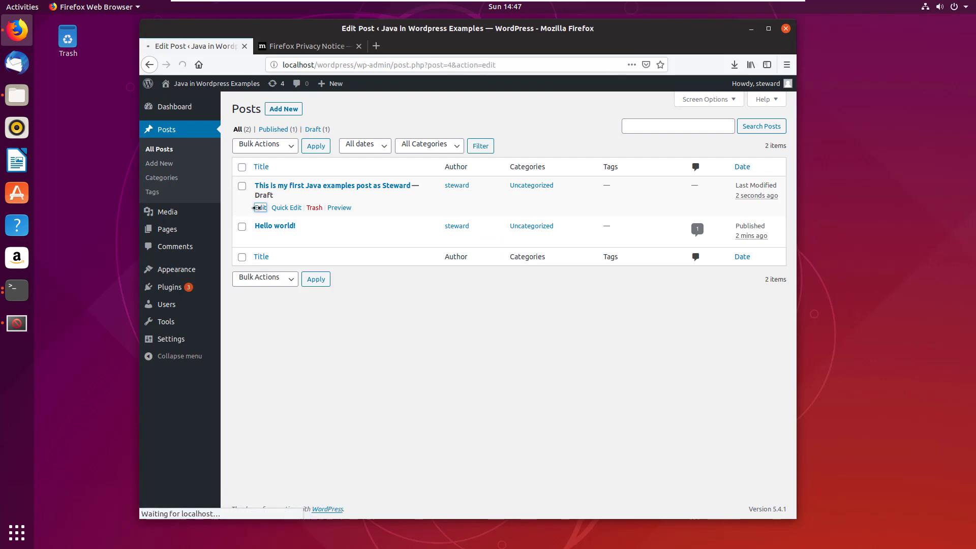
left_click(260, 207)
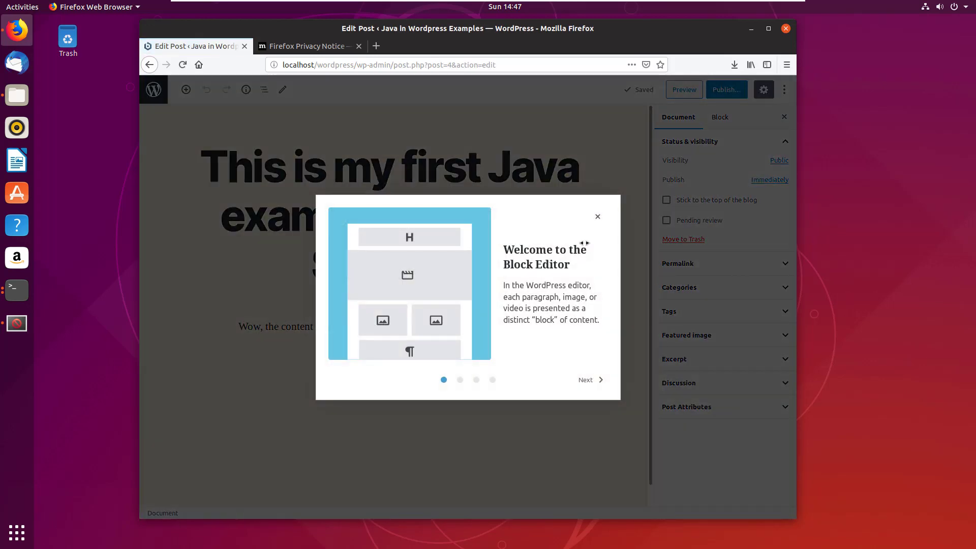
left_click(596, 216)
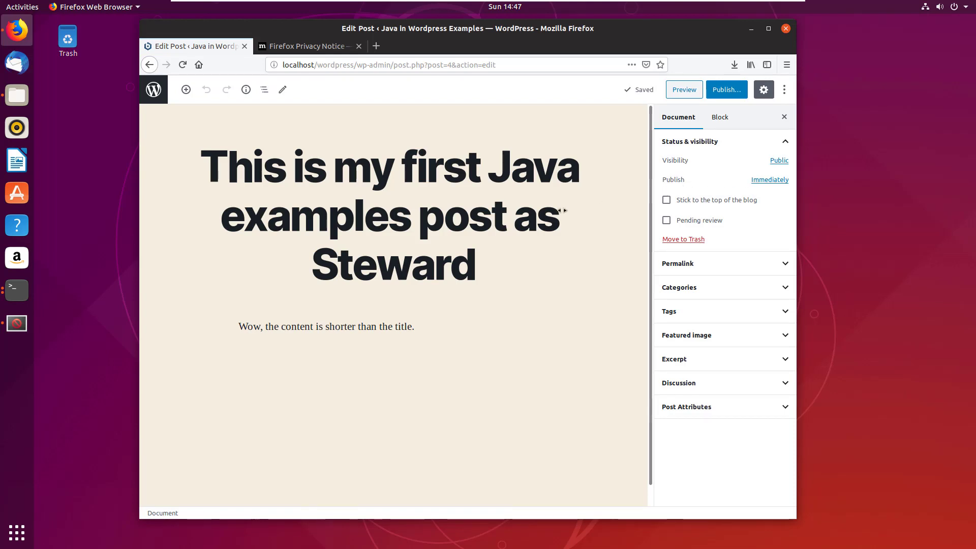
- Publish the Java examples post through the pre-publish panel
left_click(390, 215)
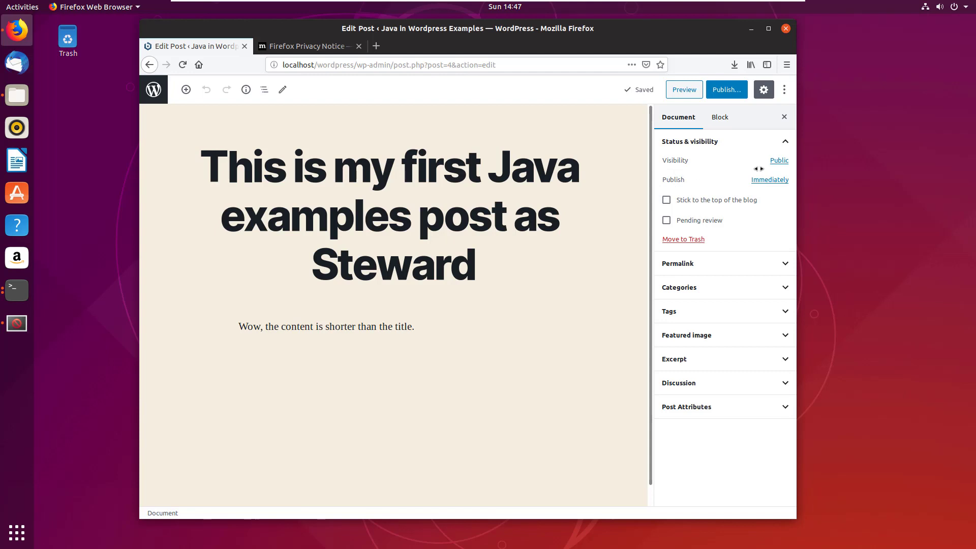
left_click(769, 180)
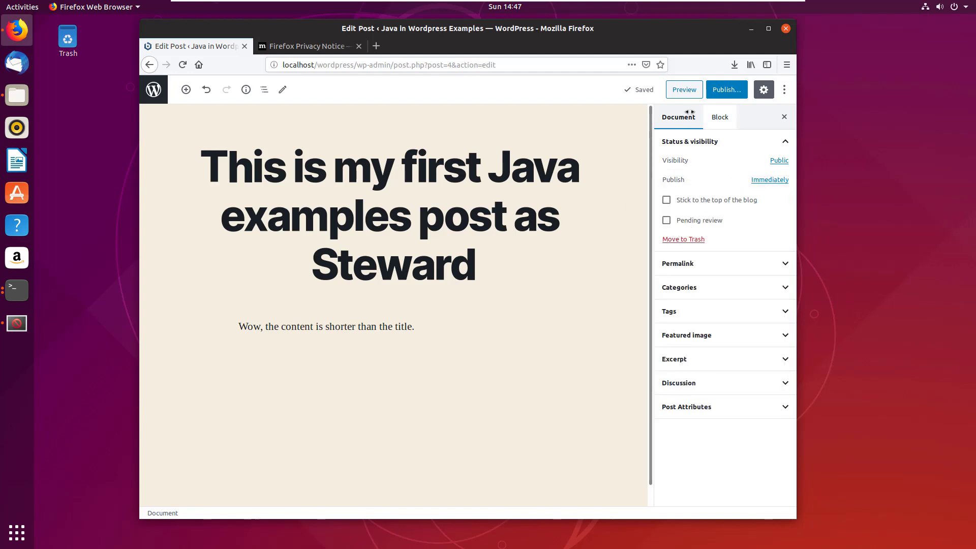
left_click(726, 90)
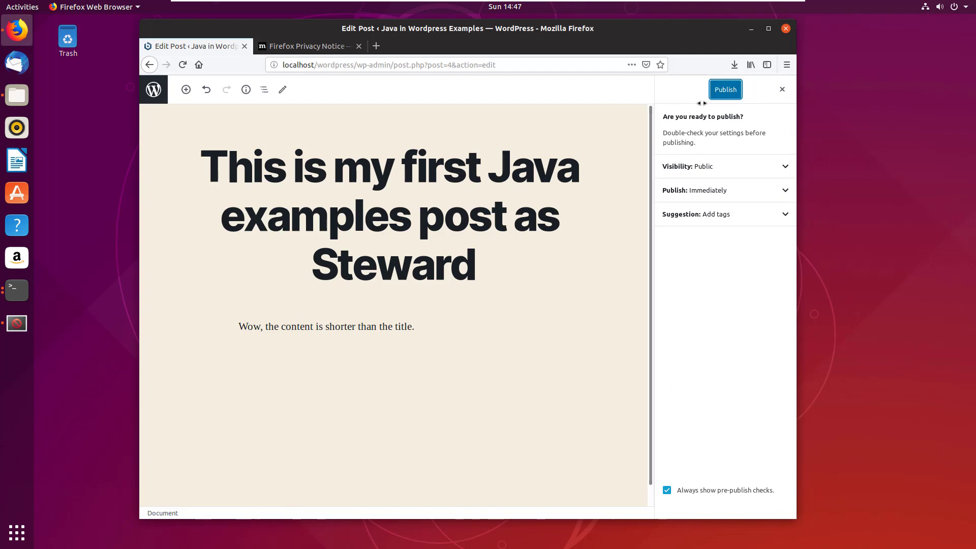
left_click(724, 88)
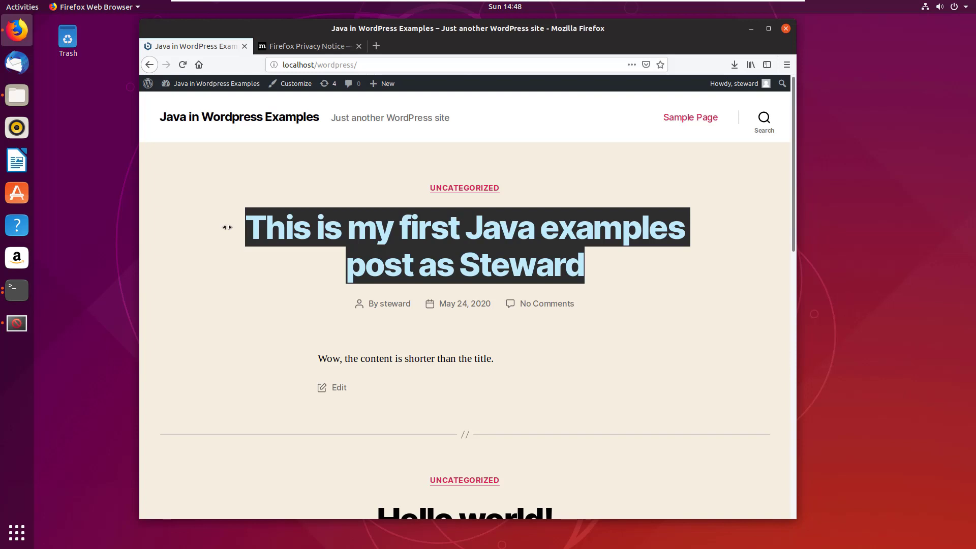
mouse_move(395, 306)
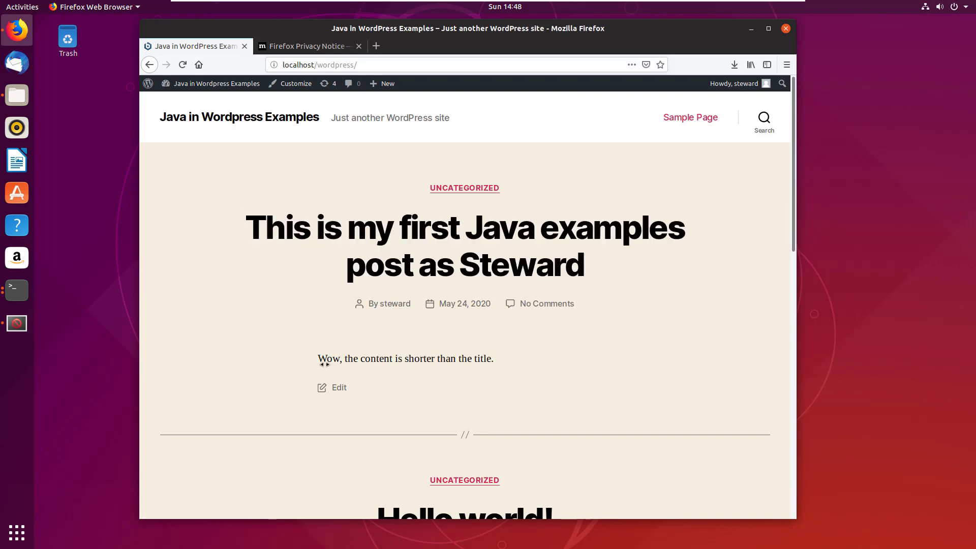
- Select the published post's paragraph on the front page, then bring up the Files manager
triple_click(404, 359)
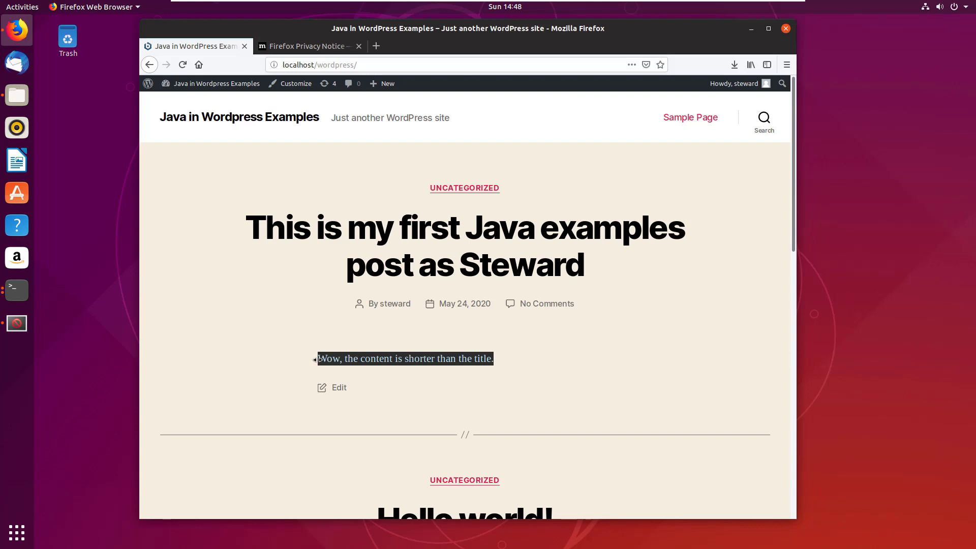
left_click(16, 95)
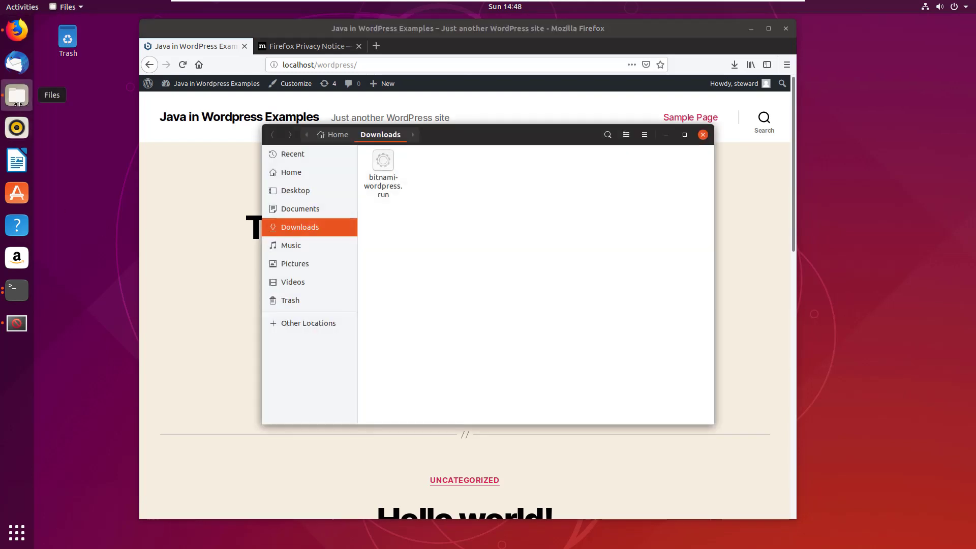
mouse_move(290, 172)
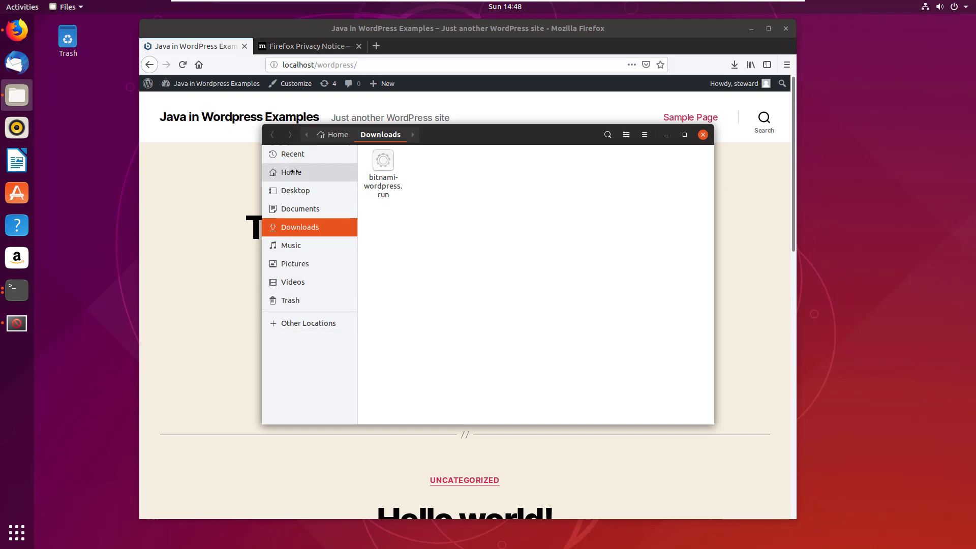
- Navigate to /opt/wordpress via Other Locations and open a terminal there
left_click(307, 324)
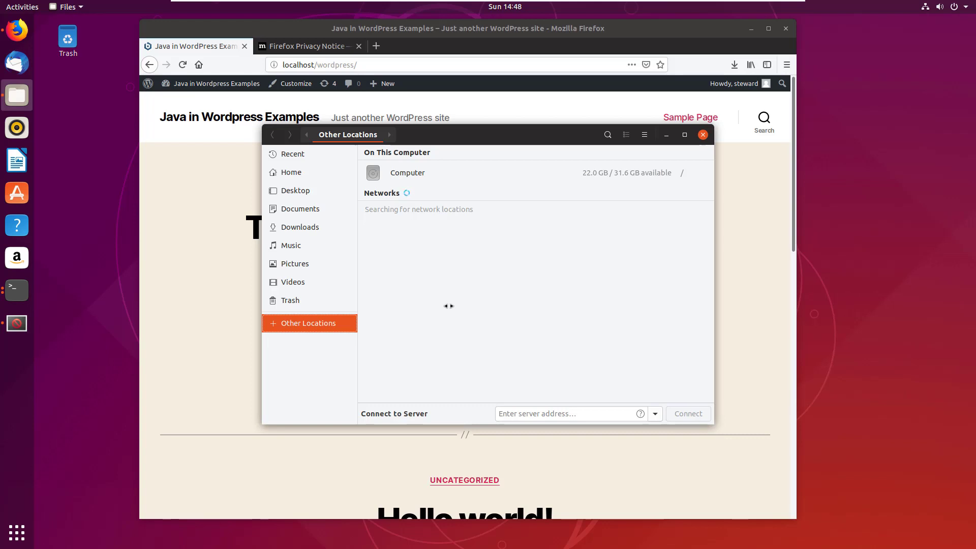
double_click(407, 172)
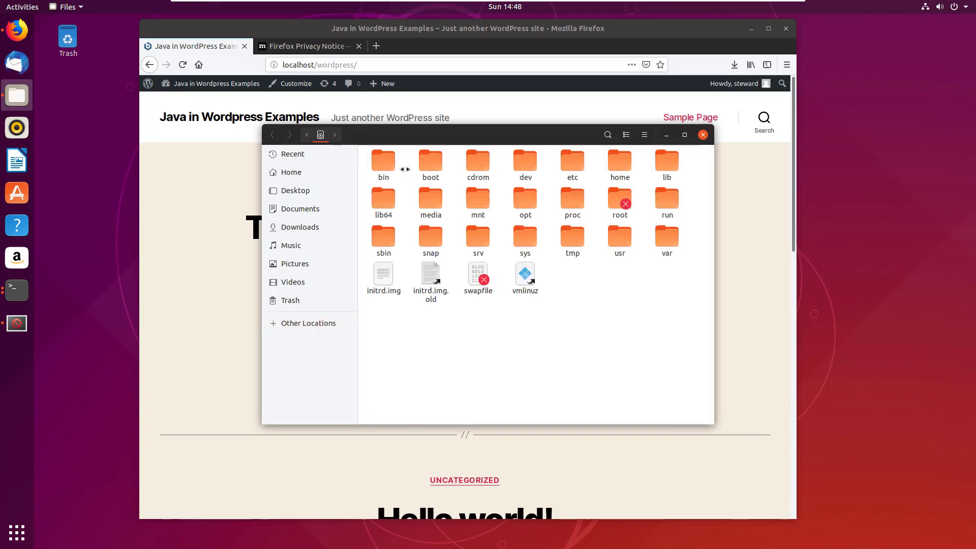
left_click(525, 203)
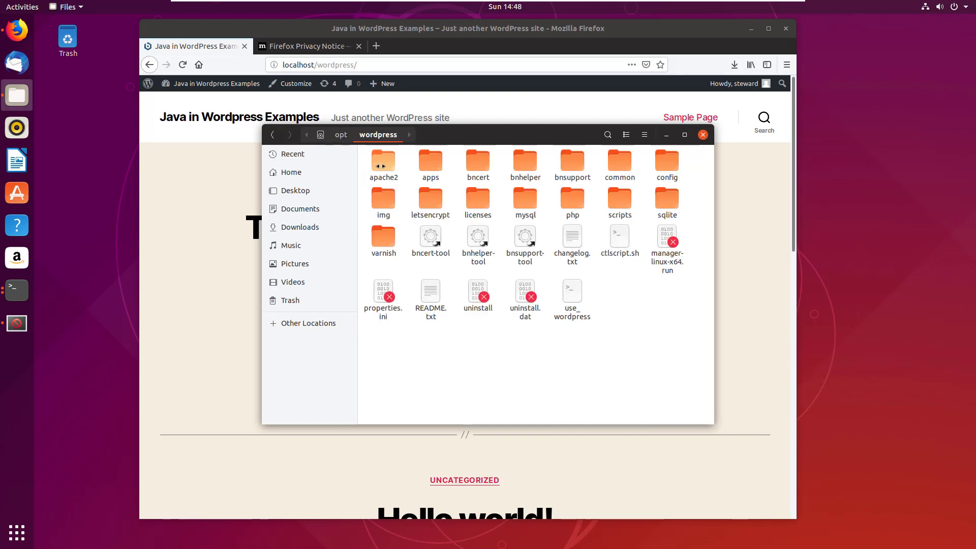
mouse_move(624, 258)
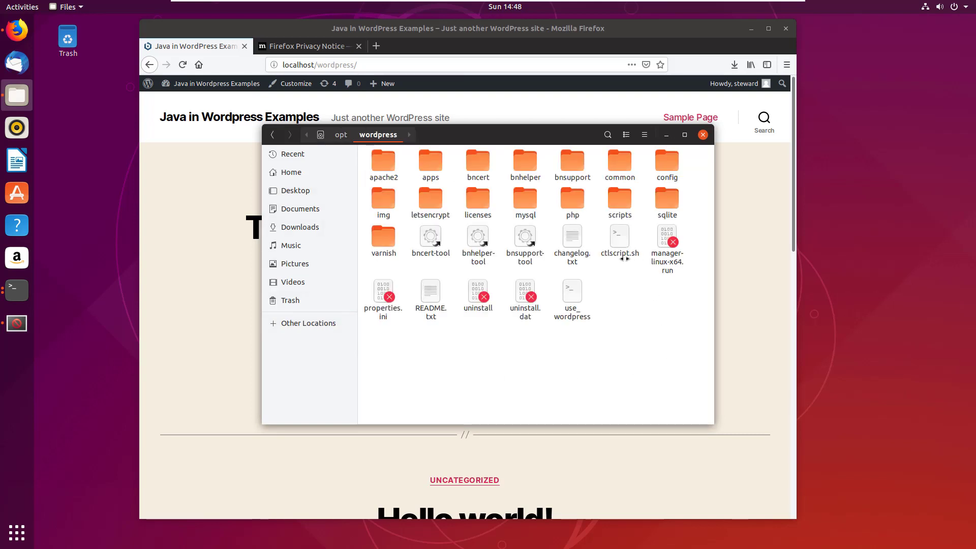
left_click(619, 236)
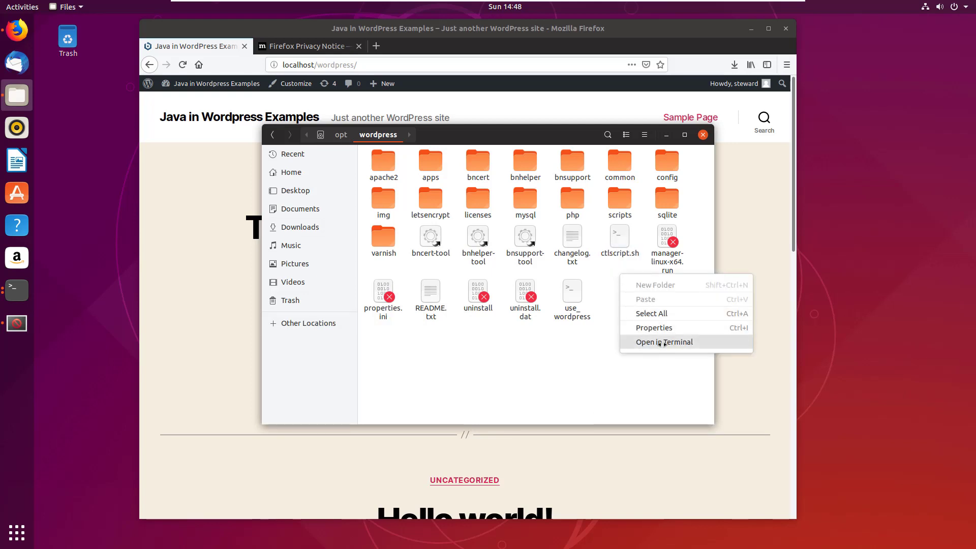
left_click(663, 342)
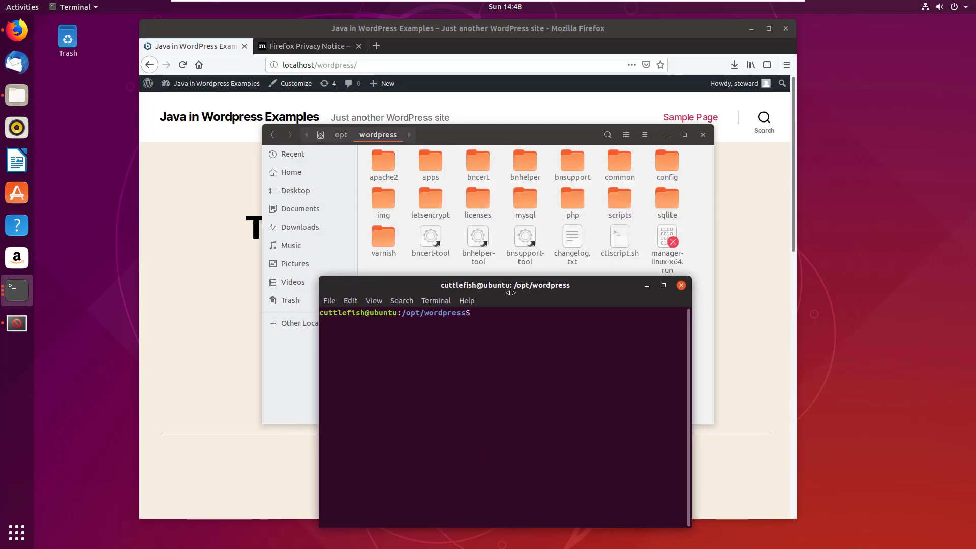
- Run sudo ./ctlscript.sh stop and submit the sudo password, retrying after rejection
type("sudo ./")
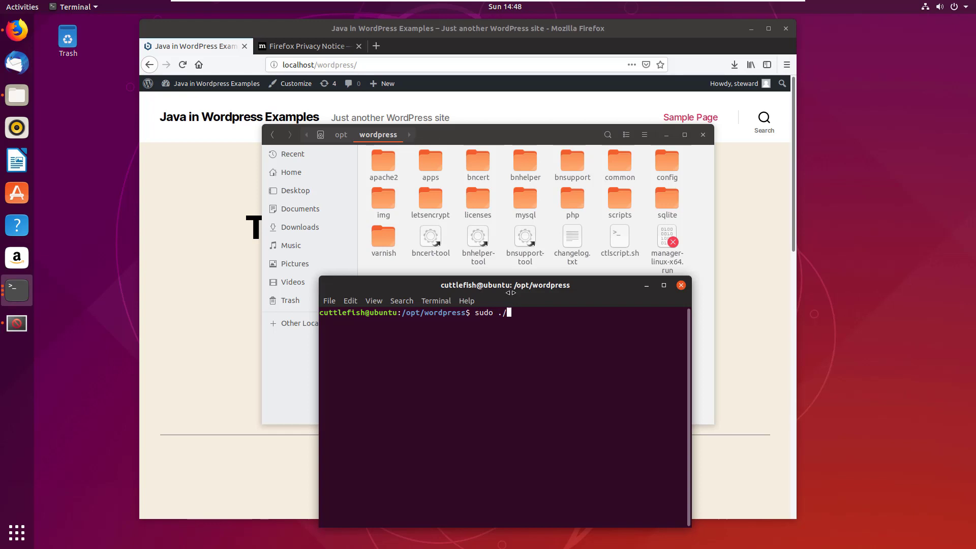
type("ctlscript.sh")
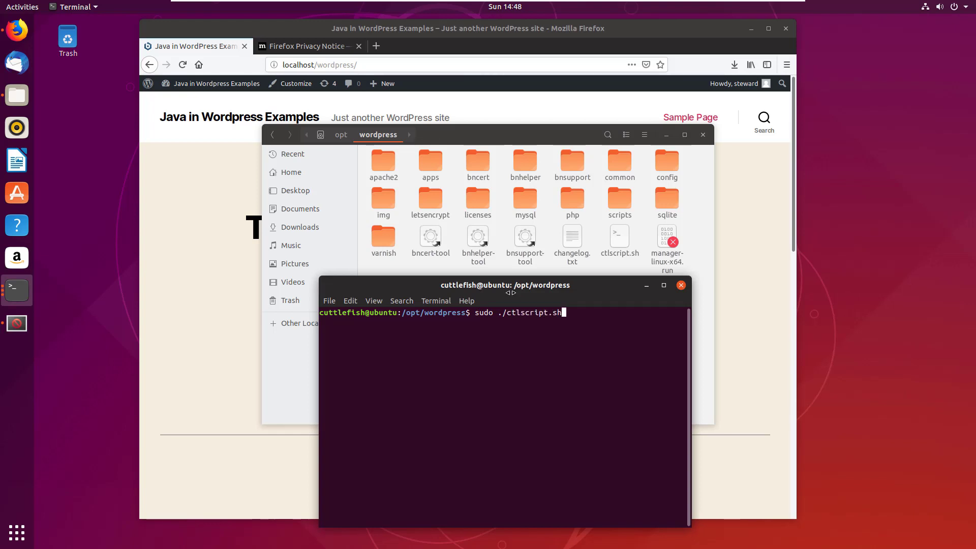
type("s")
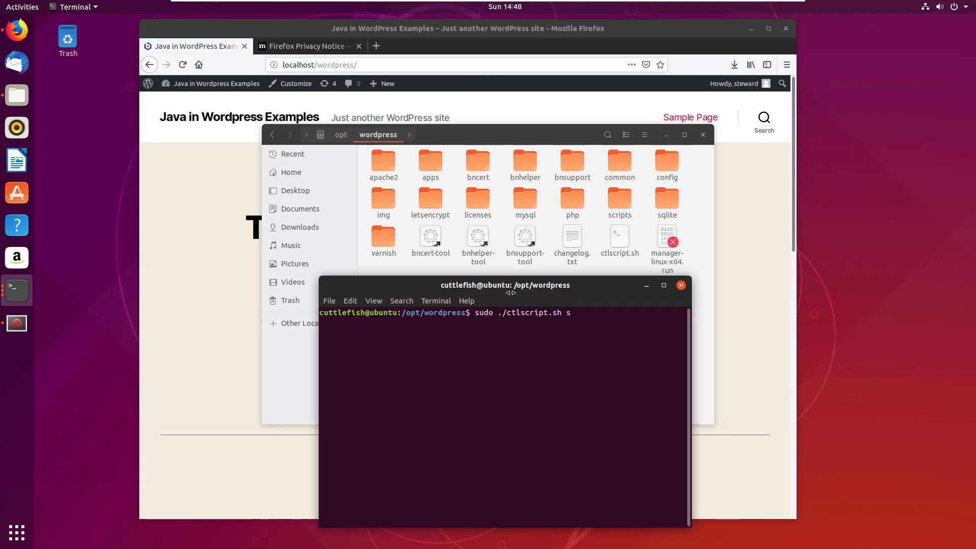
key("Return")
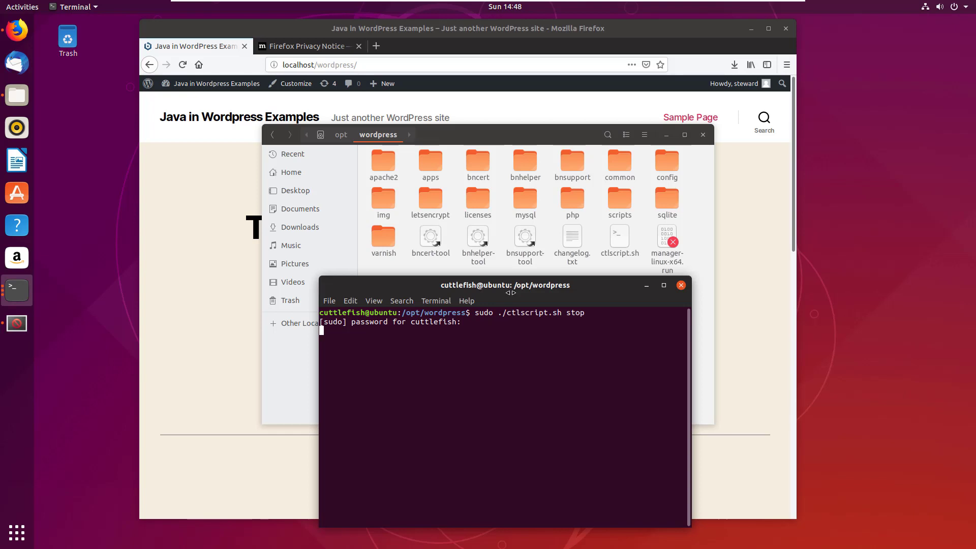
key("Return")
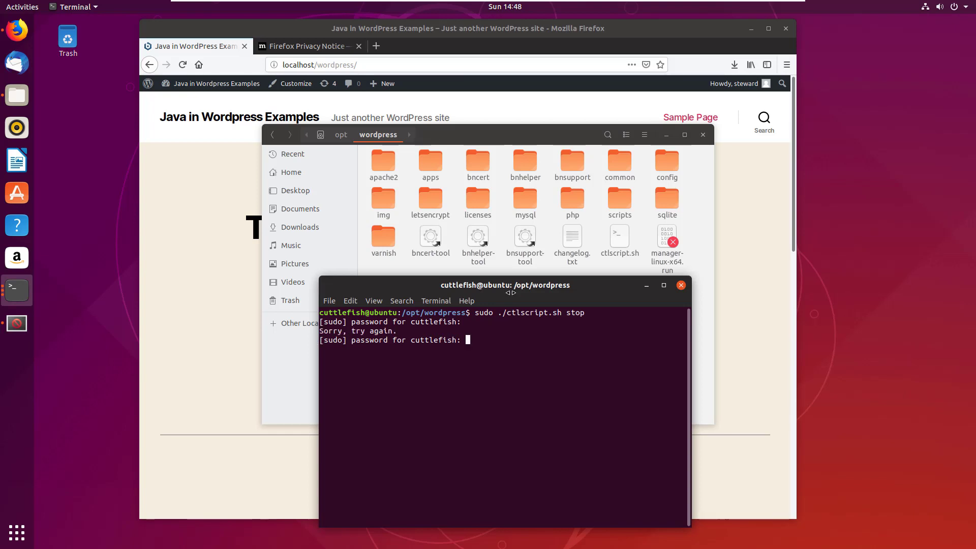
key("Return")
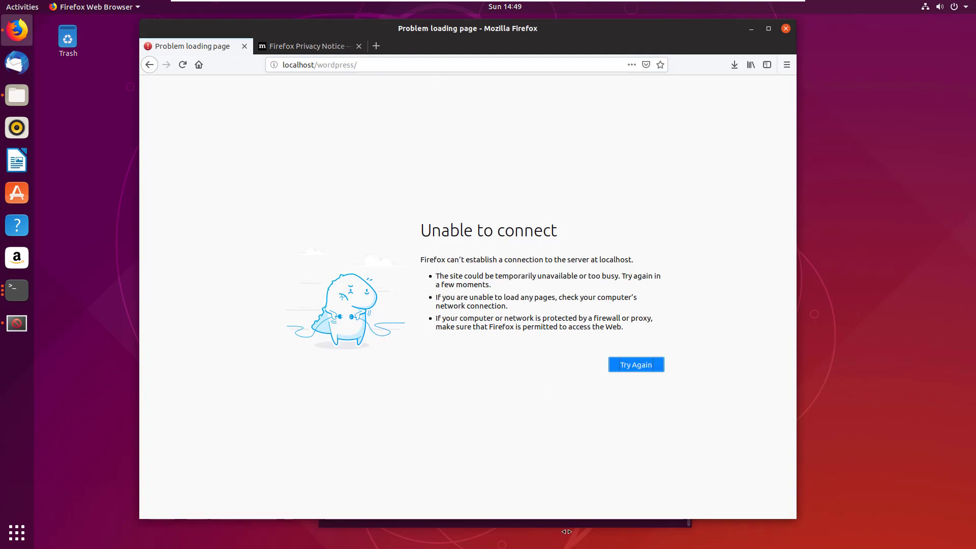
- Confirm localhost/wordpress shows Unable to connect, then return to the Terminal
left_click(16, 289)
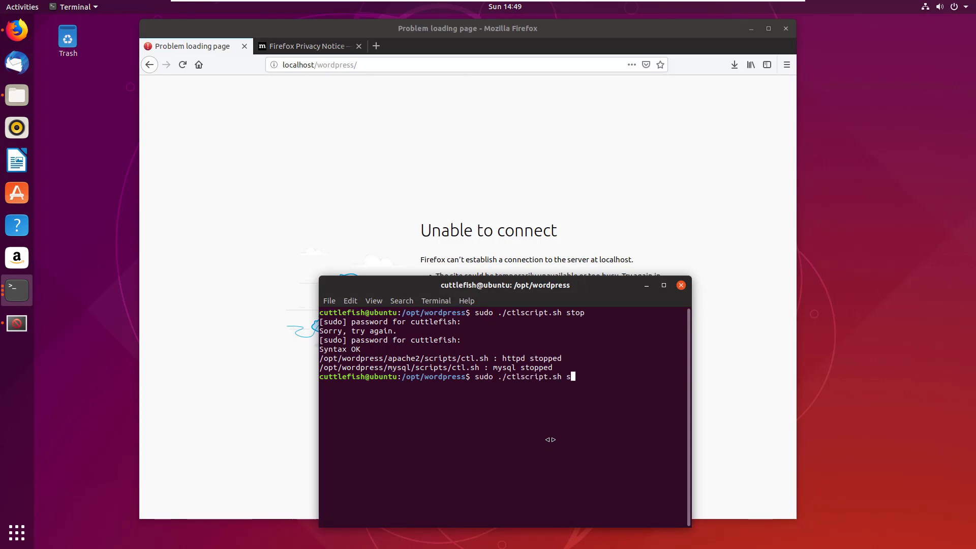
- Run sudo ./ctlscript.sh start and reload the Java in Wordpress Examples site in Firefox
key("Return")
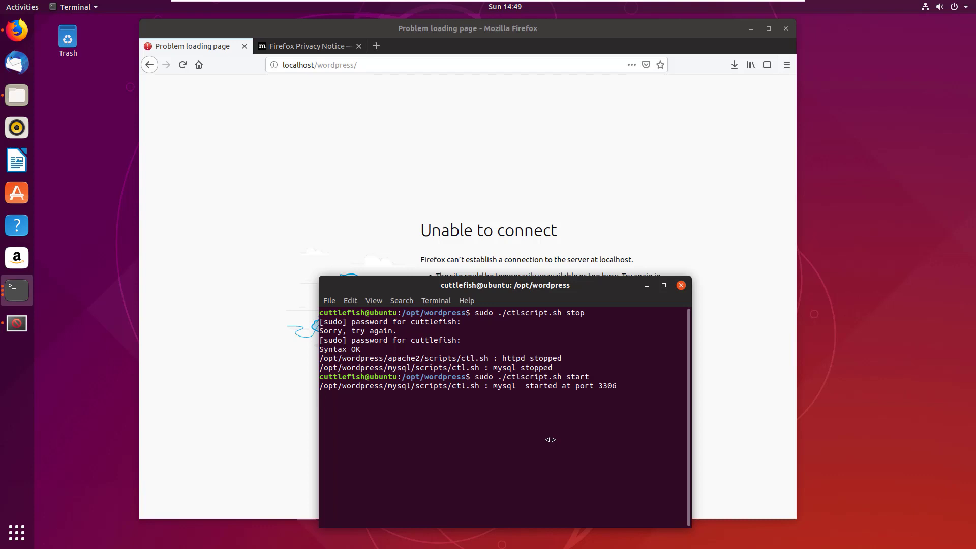
key("Return")
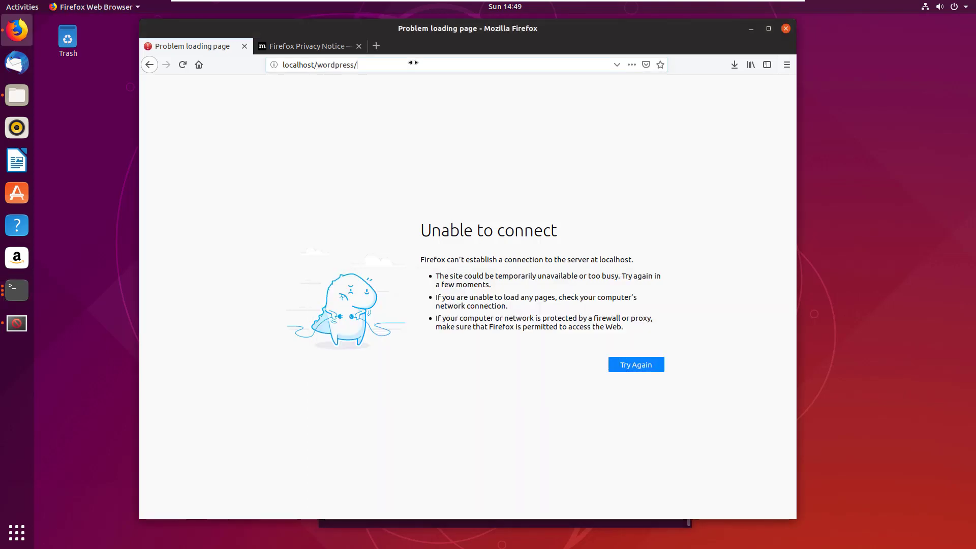
left_click(635, 364)
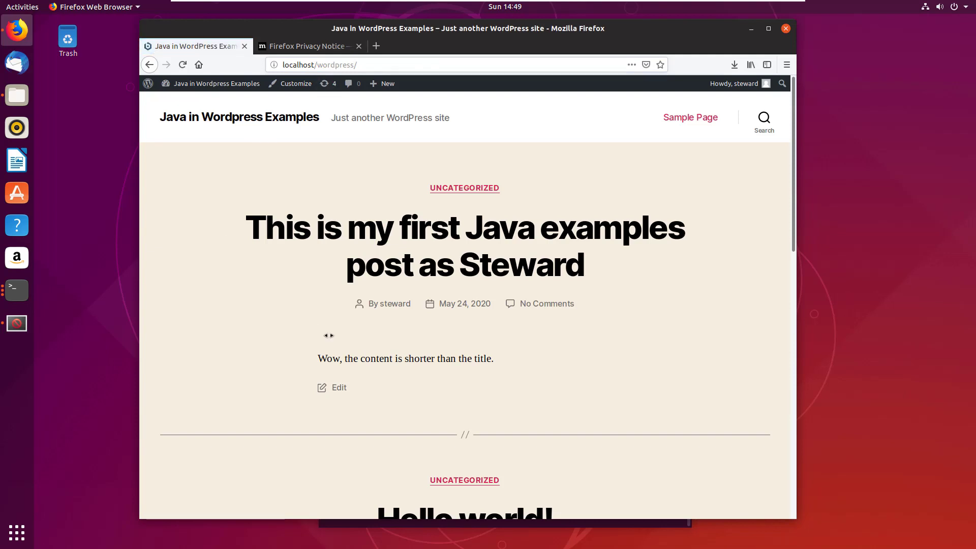